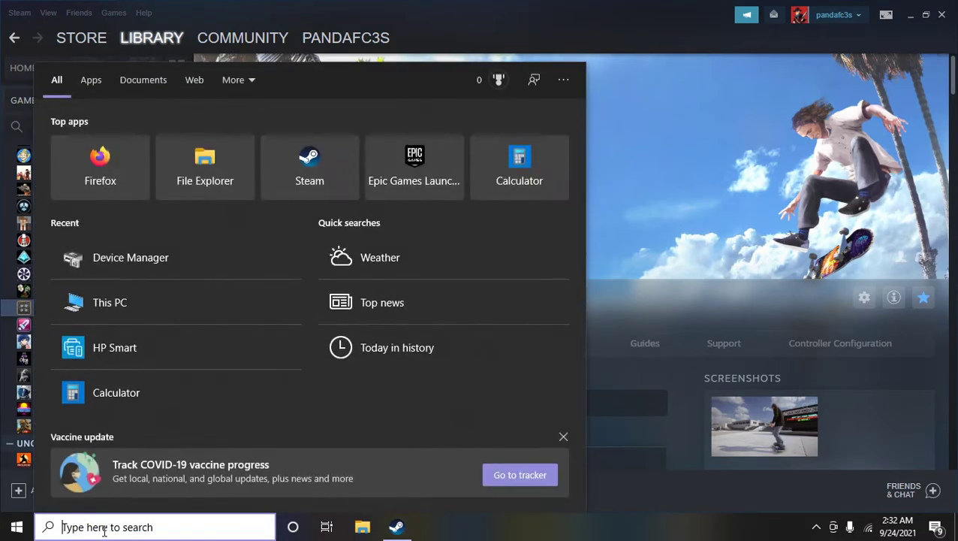
# Search Windows for 'de' to bring up Device Manager in the results.
pyautogui.write('de')
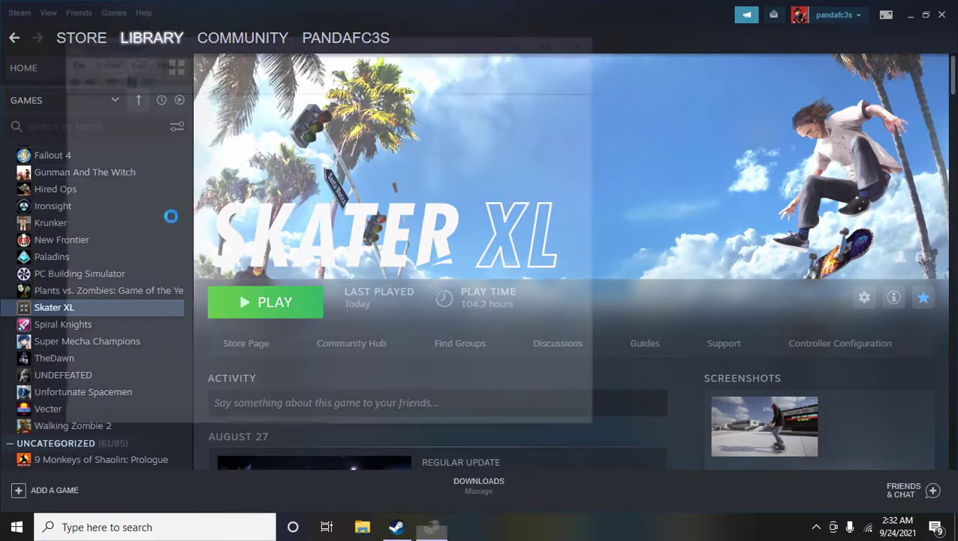
# Launch Device Manager and expand Human Interface Devices to find the Xbox One Wireless Controller.
pyautogui.click(431, 525)
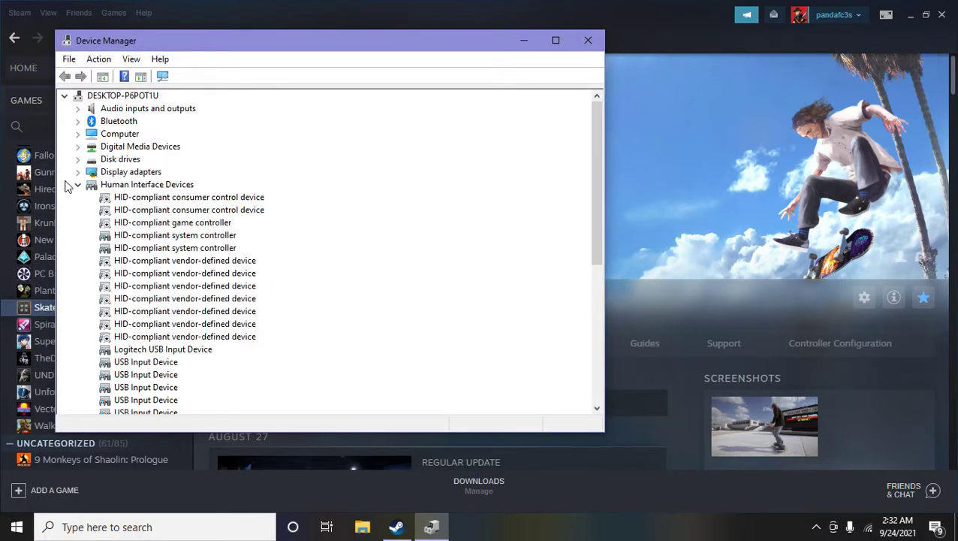
pyautogui.click(78, 185)
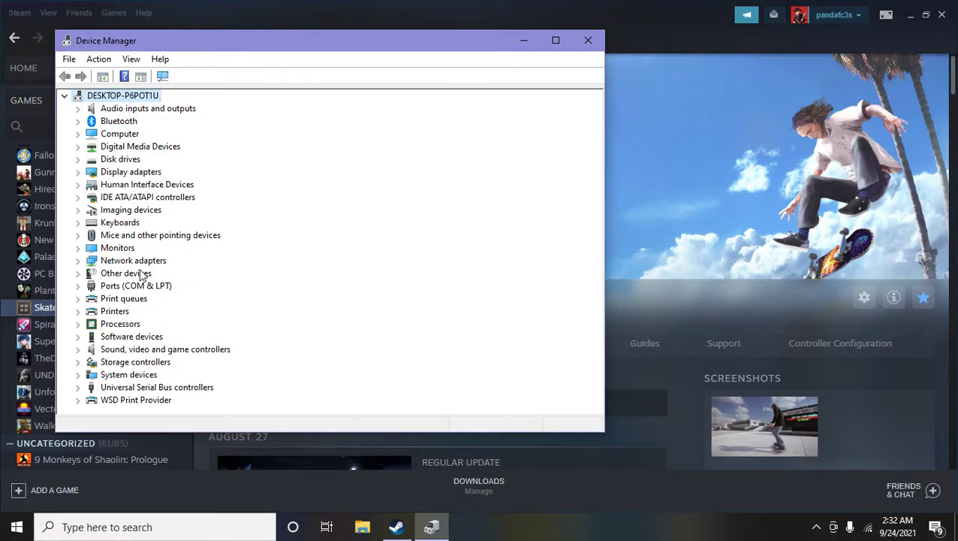
pyautogui.moveTo(88, 192)
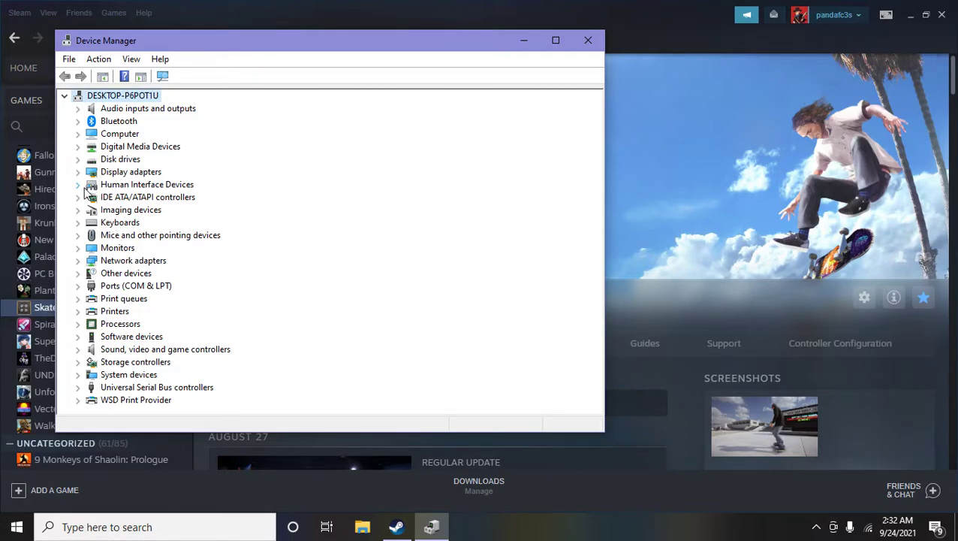
pyautogui.click(78, 183)
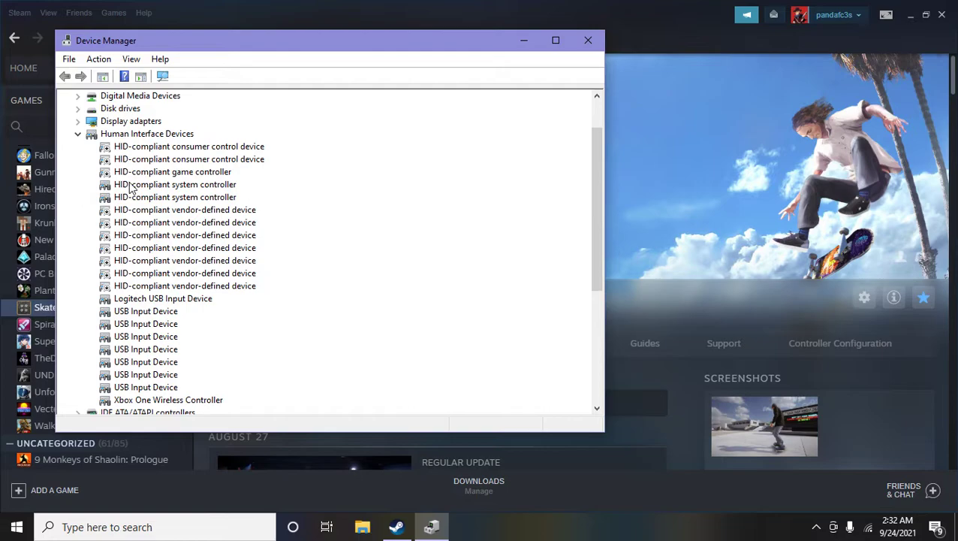
pyautogui.moveTo(201, 332)
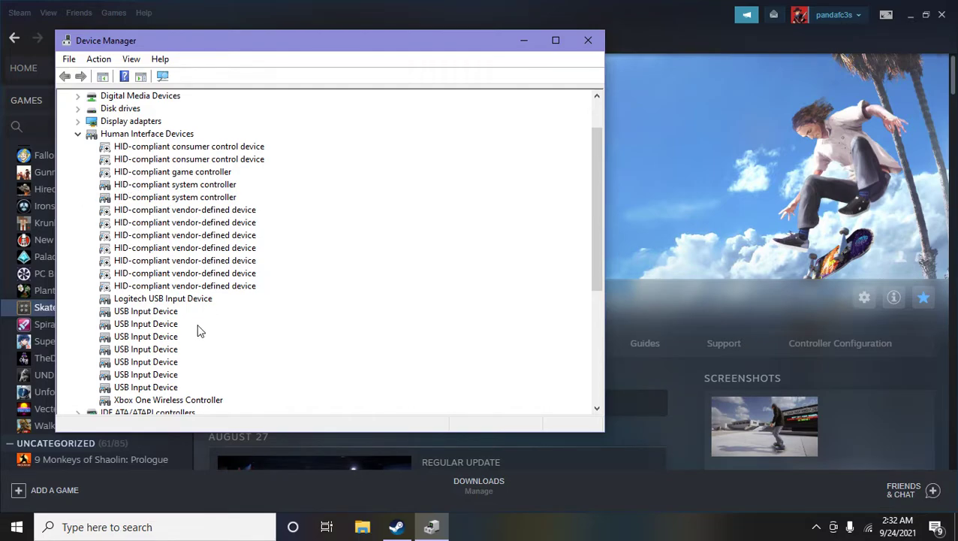
pyautogui.moveTo(186, 372)
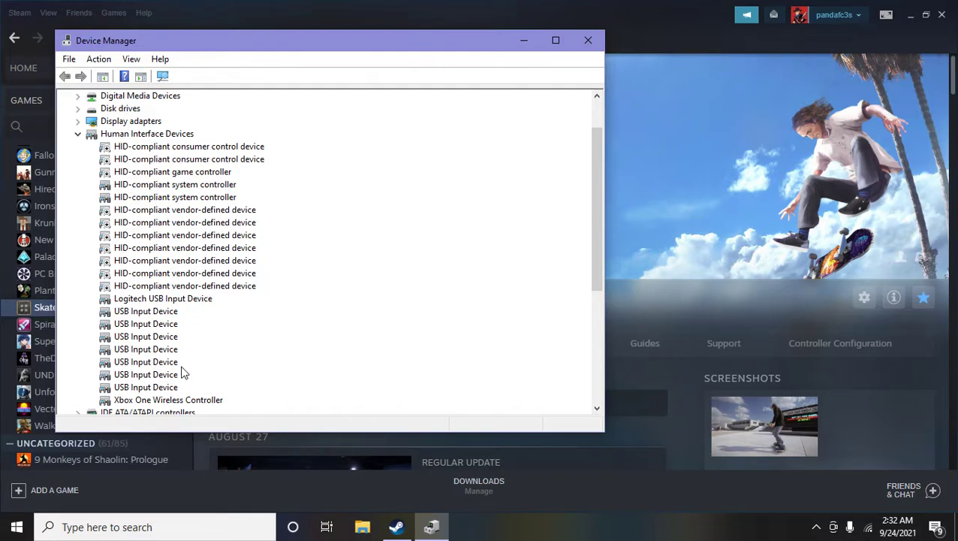
pyautogui.scroll(3)
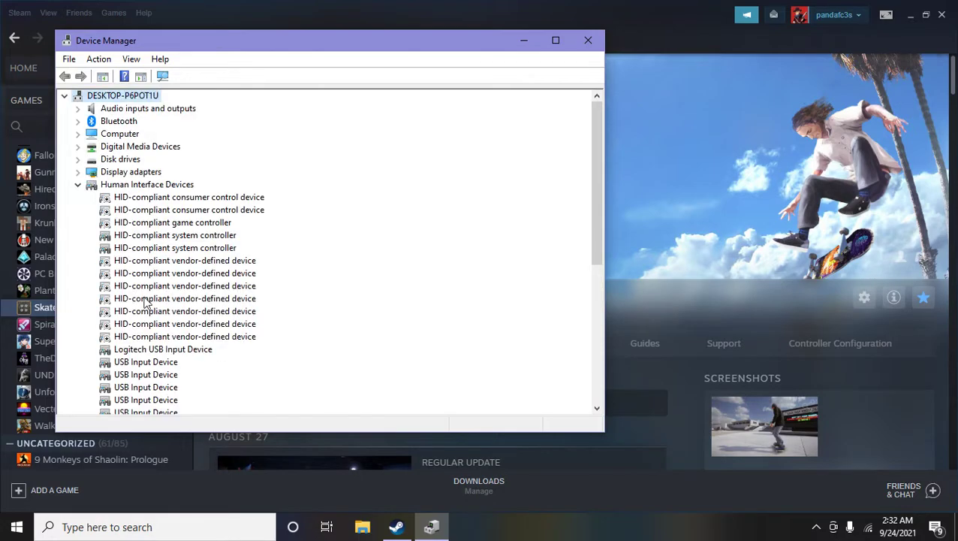
pyautogui.scroll(-3)
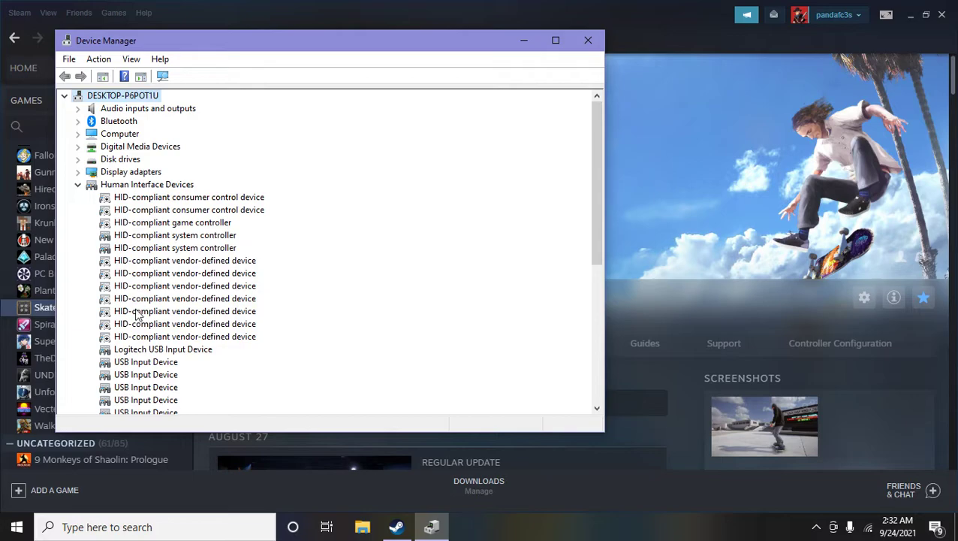
pyautogui.moveTo(105, 342)
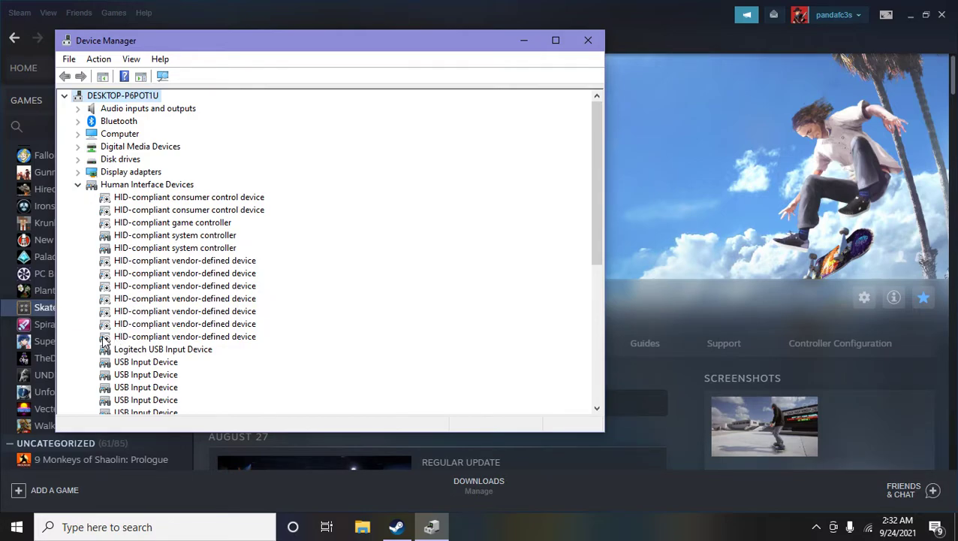
pyautogui.moveTo(115, 347)
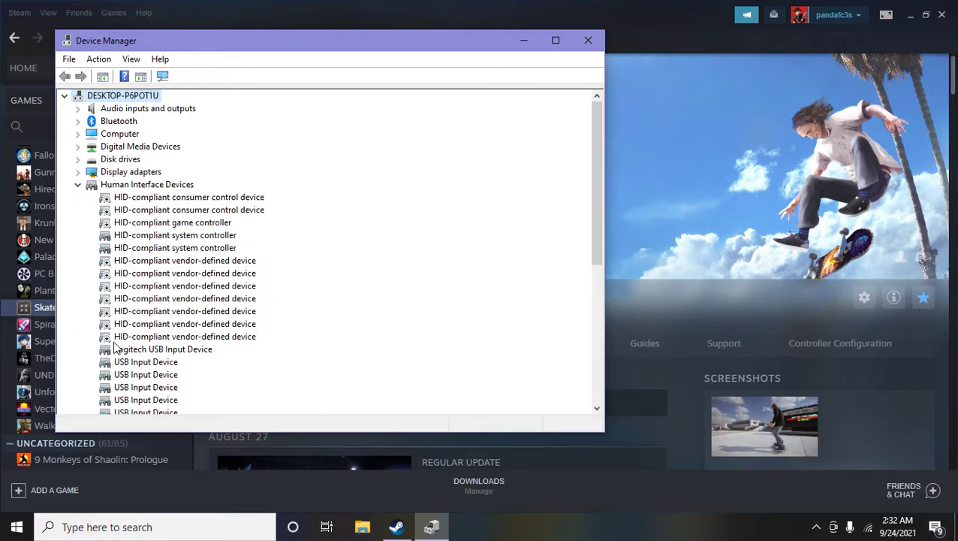
pyautogui.moveTo(126, 278)
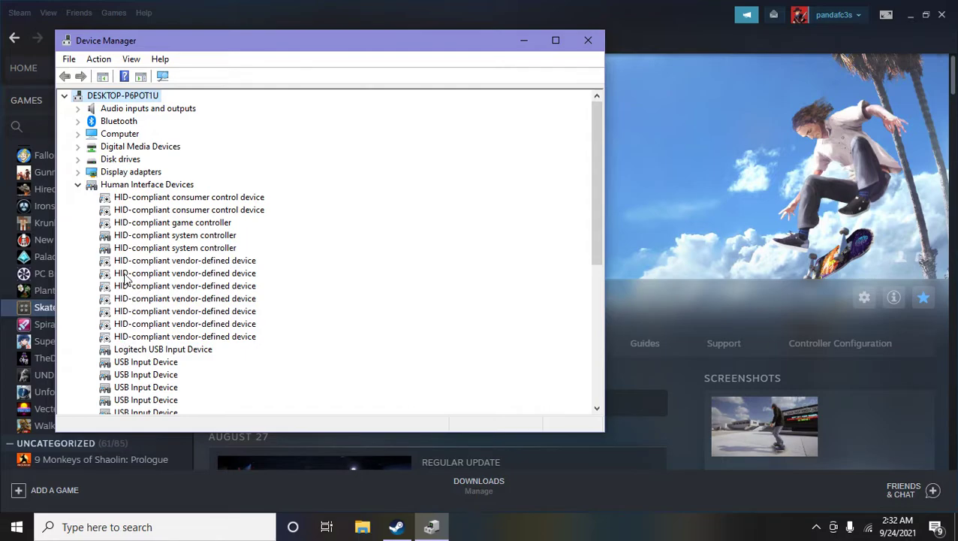
pyautogui.moveTo(111, 202)
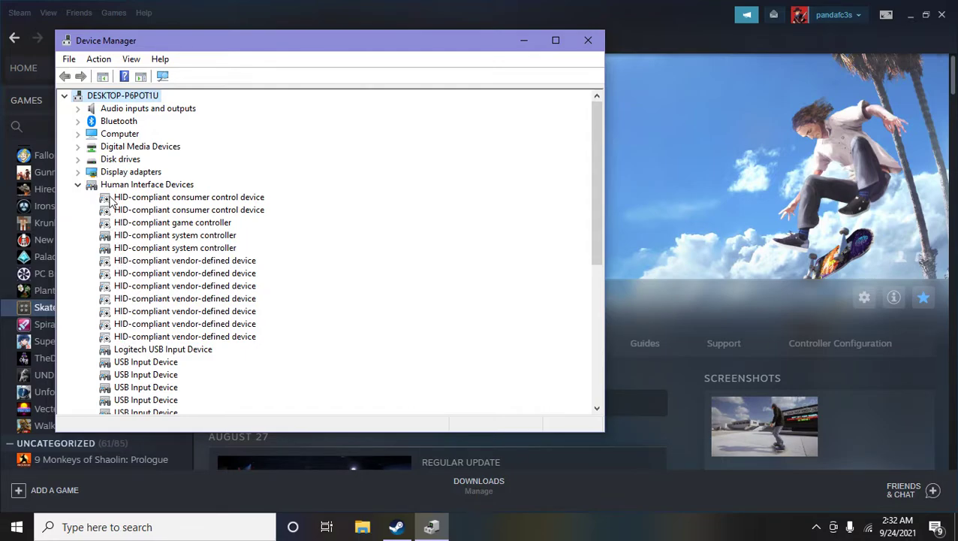
pyautogui.moveTo(147, 228)
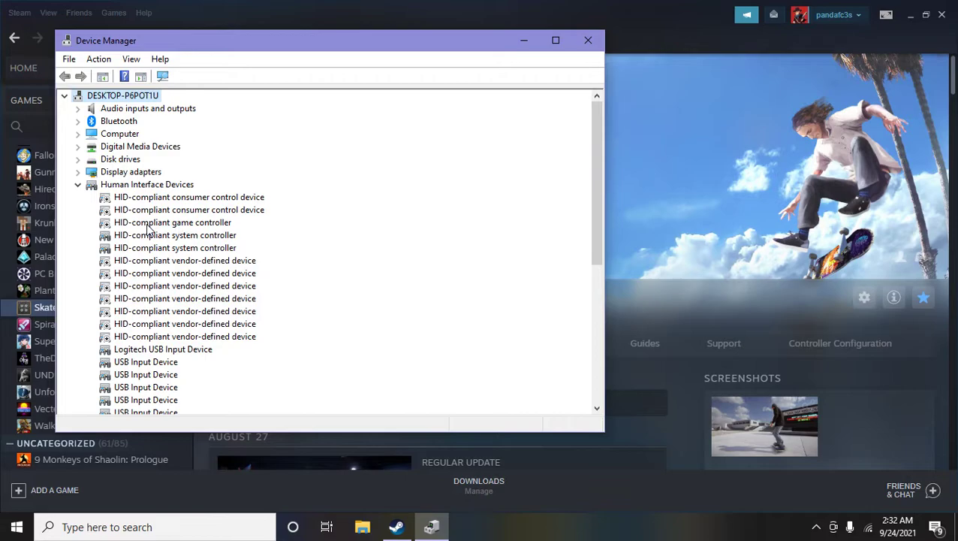
pyautogui.moveTo(208, 228)
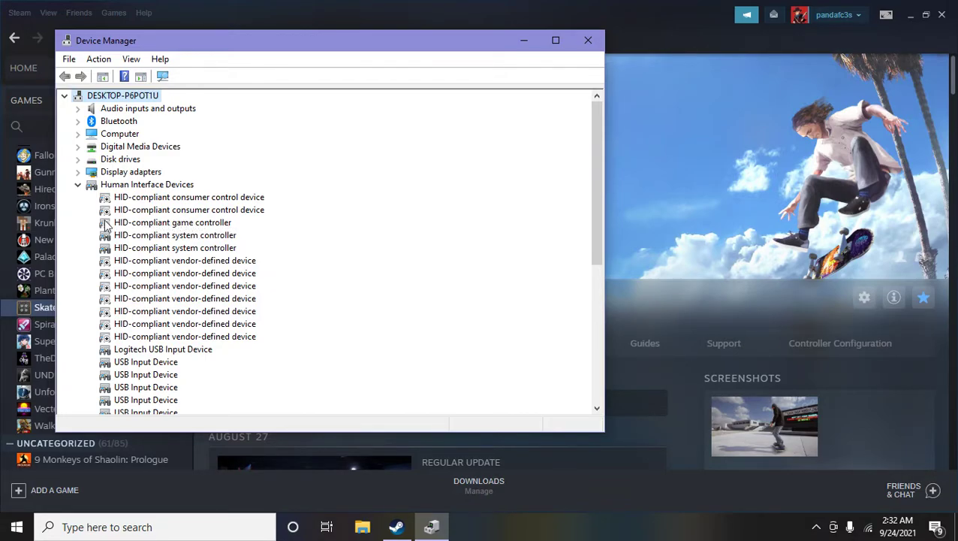
pyautogui.moveTo(132, 228)
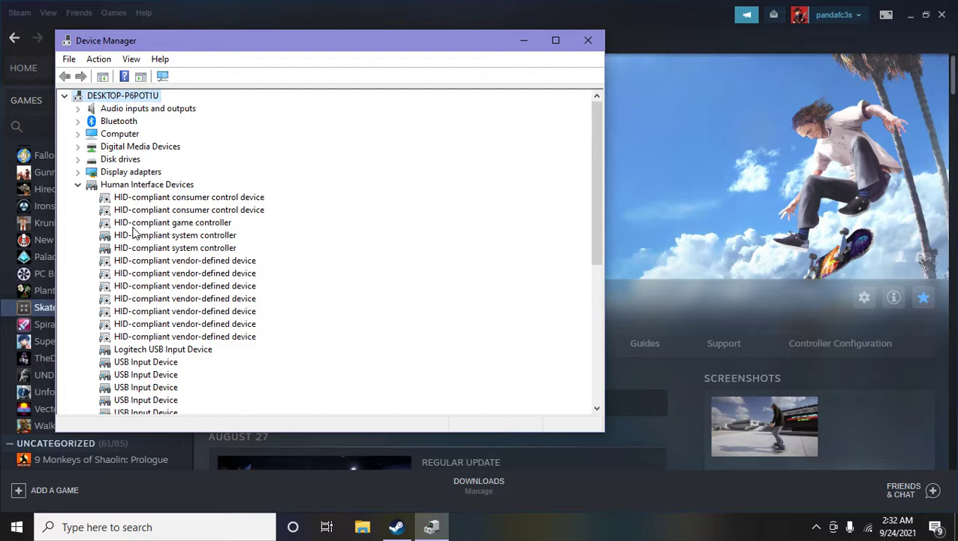
pyautogui.moveTo(417, 100)
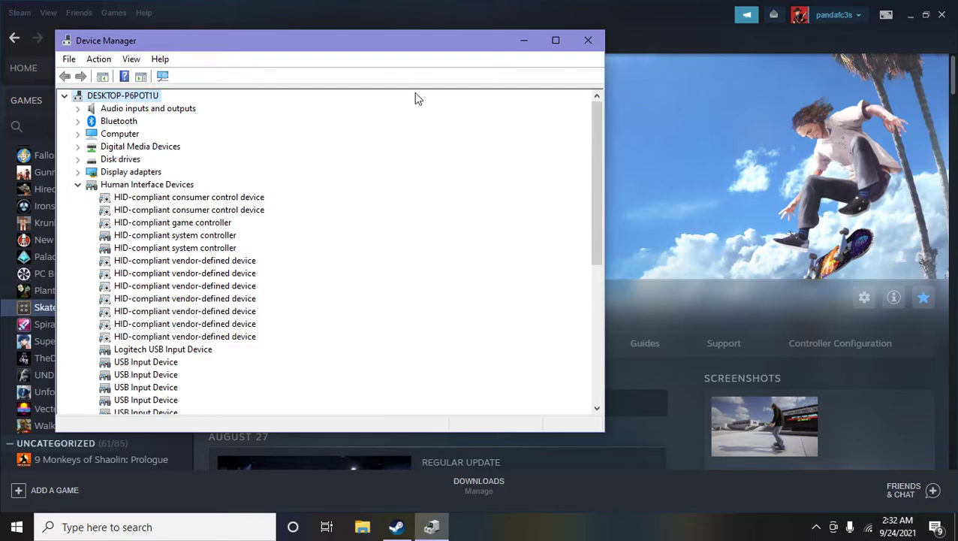
# Close Device Manager, returning to the Skater XL library page in Steam.
pyautogui.click(589, 39)
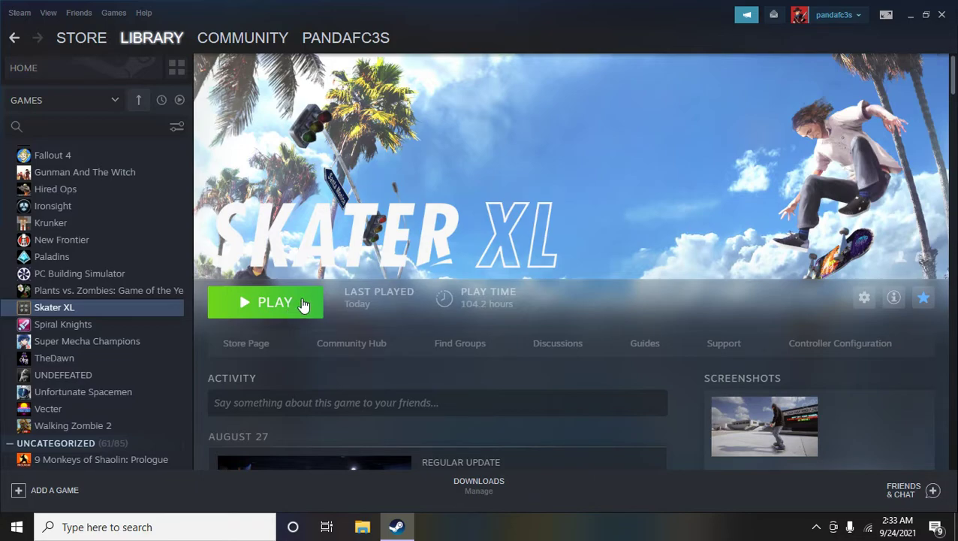
pyautogui.moveTo(304, 318)
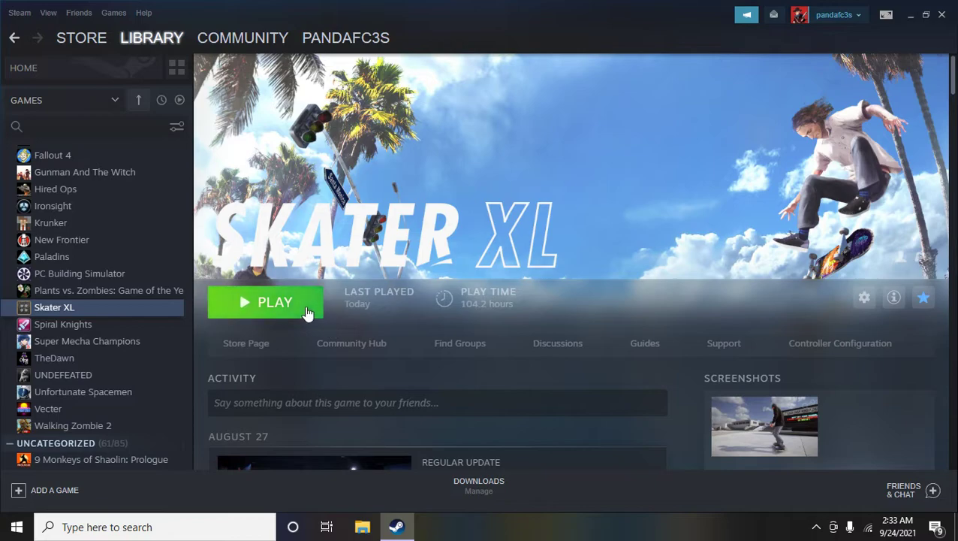
pyautogui.moveTo(850, 303)
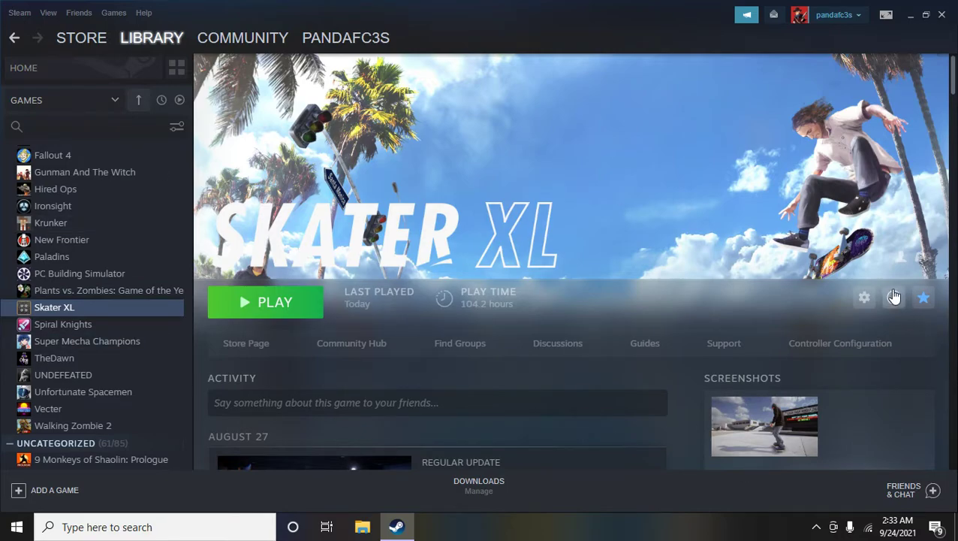
# In Skater XL's Properties Controller section, keep the override set to Enable Steam Input.
pyautogui.click(894, 297)
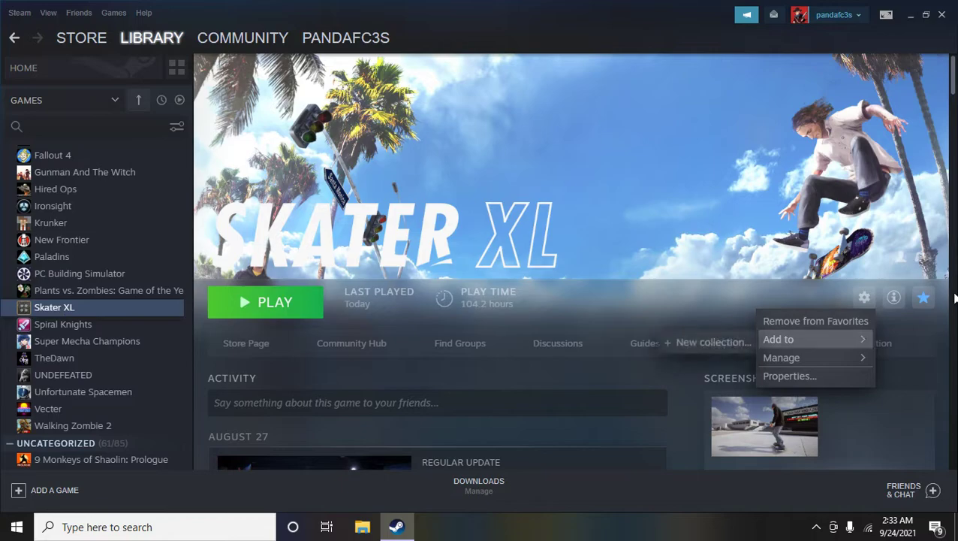
pyautogui.moveTo(823, 379)
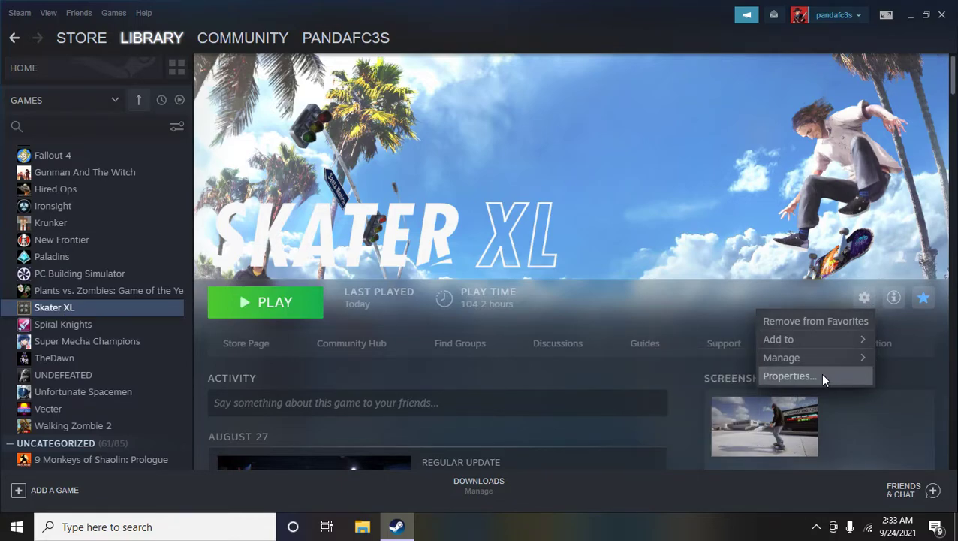
pyautogui.click(789, 375)
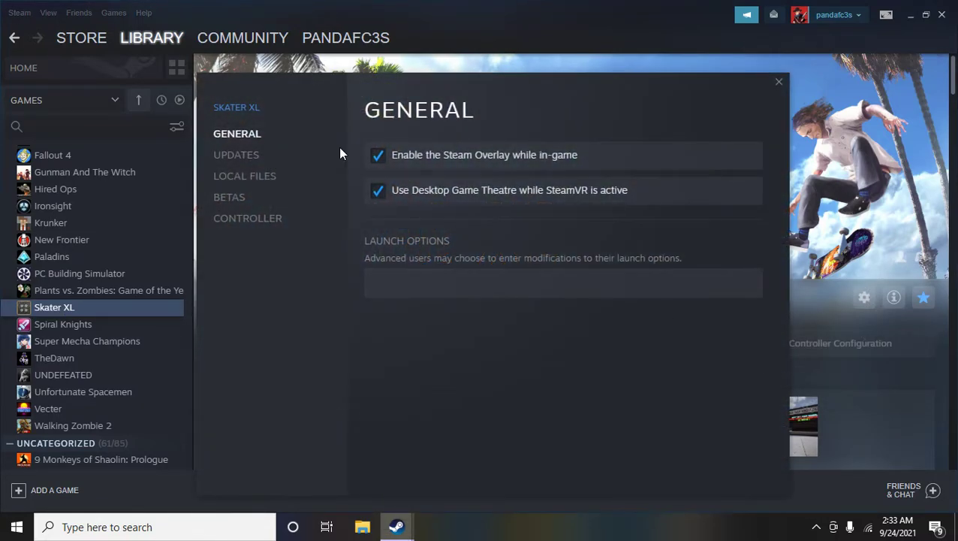
pyautogui.click(248, 218)
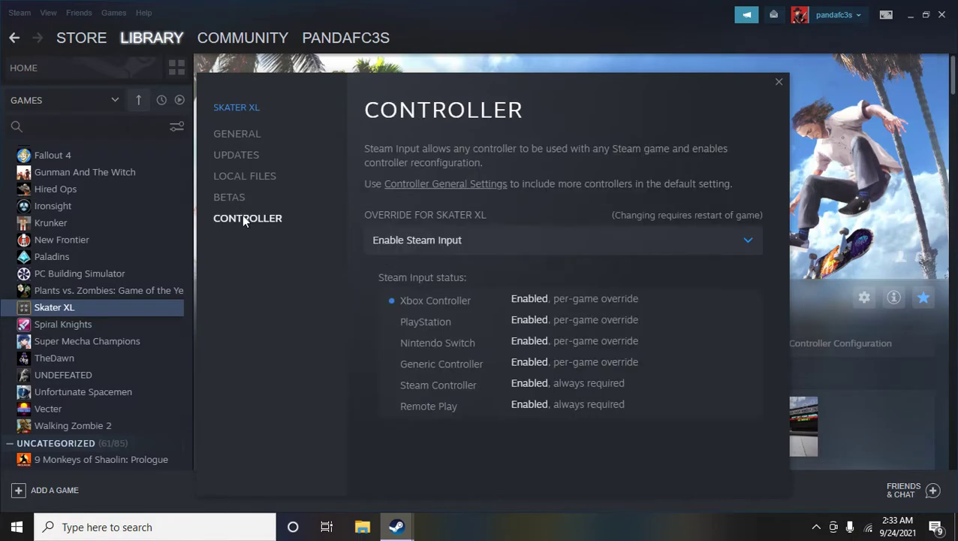
pyautogui.moveTo(421, 246)
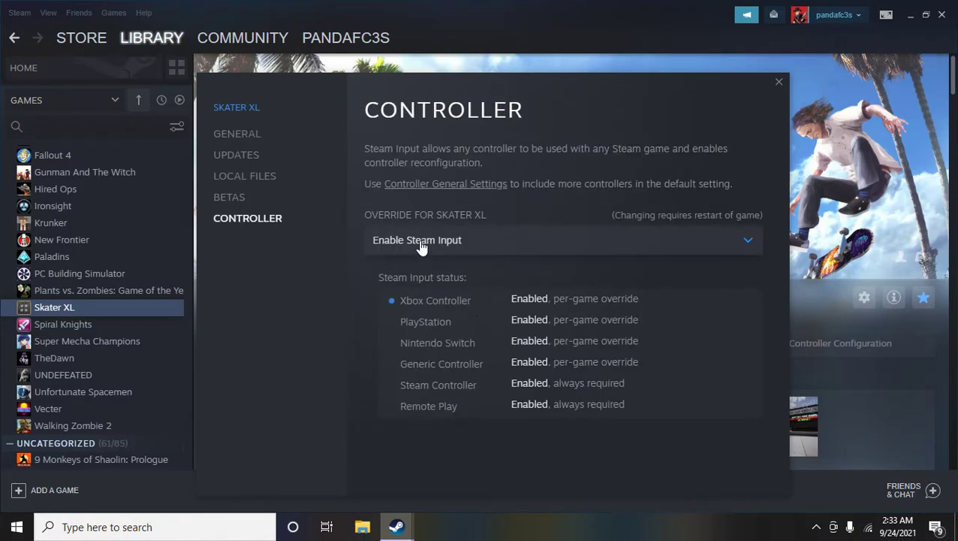
pyautogui.click(563, 240)
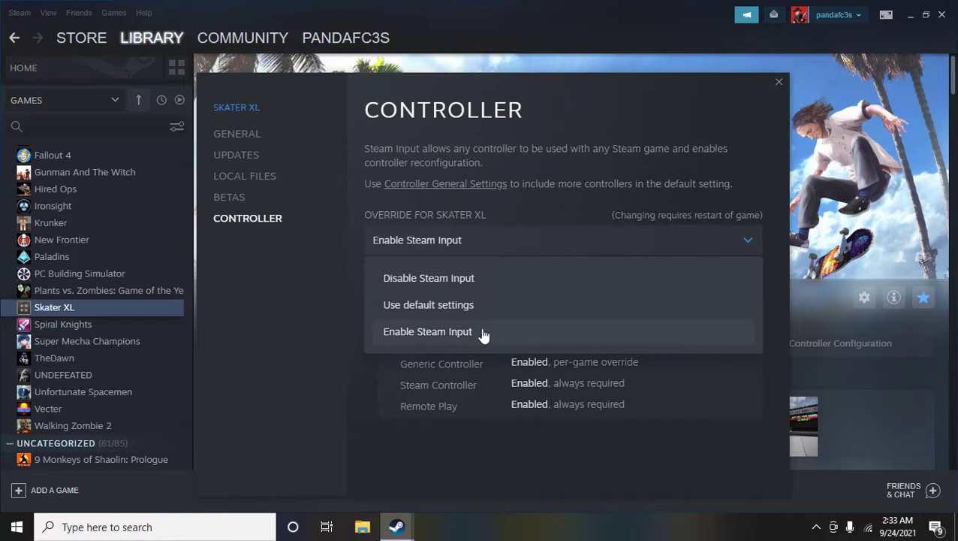
pyautogui.moveTo(400, 290)
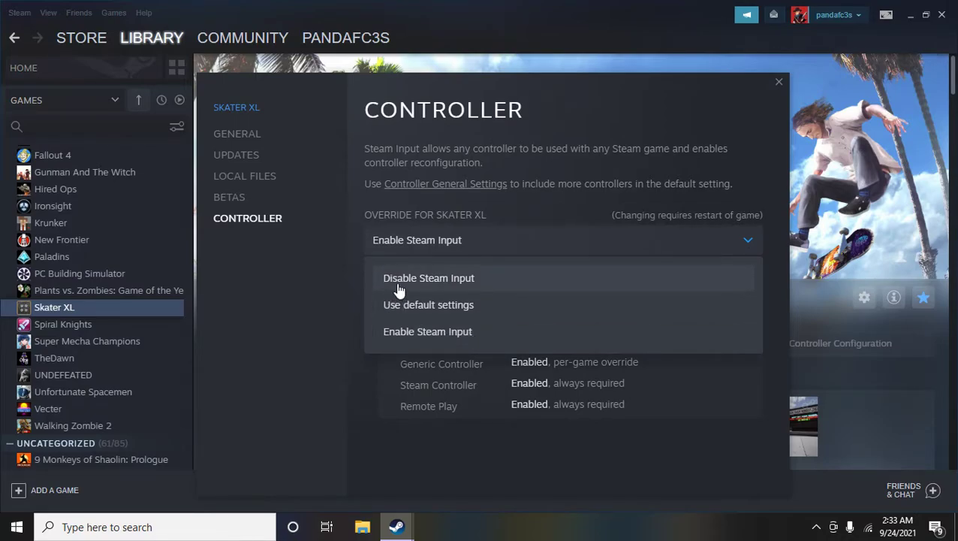
pyautogui.moveTo(404, 310)
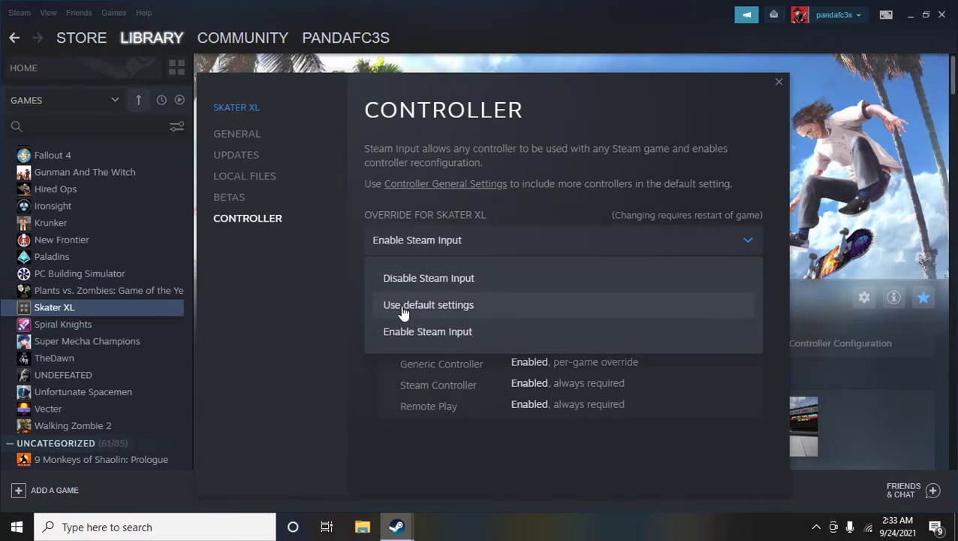
pyautogui.click(426, 332)
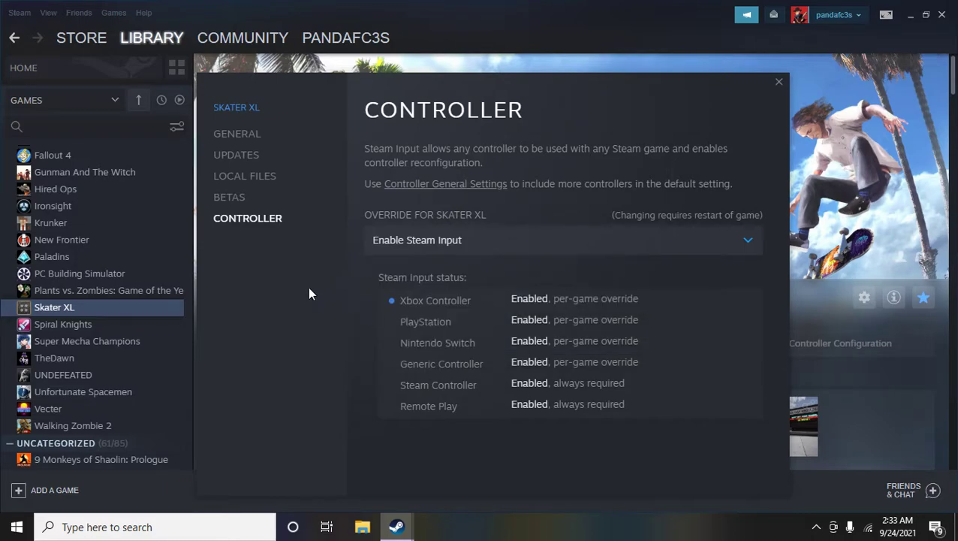
pyautogui.moveTo(445, 356)
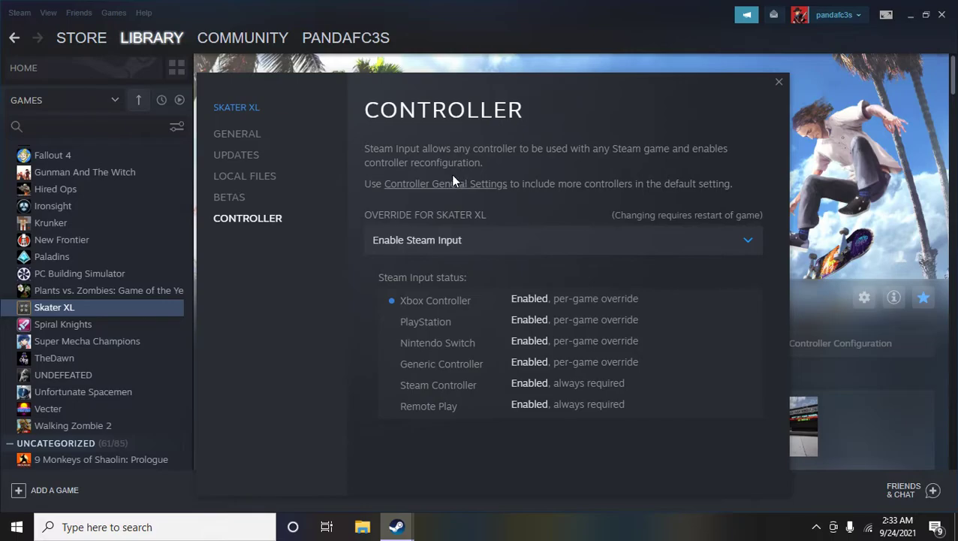
pyautogui.click(444, 183)
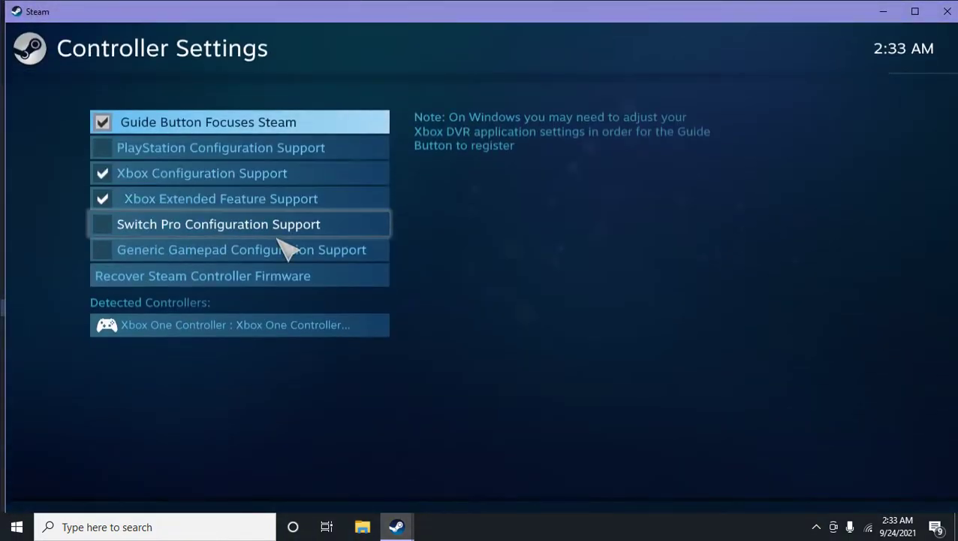
pyautogui.moveTo(202, 135)
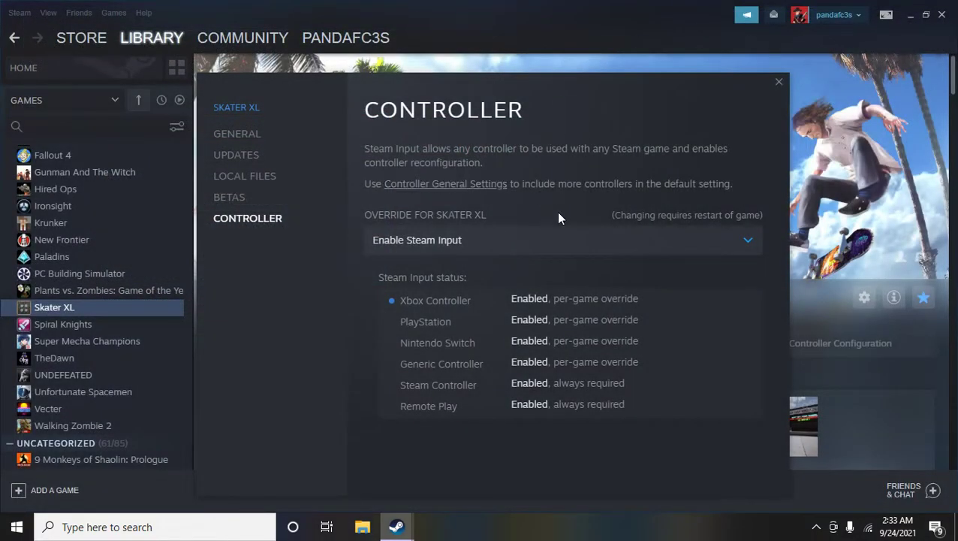
pyautogui.moveTo(703, 218)
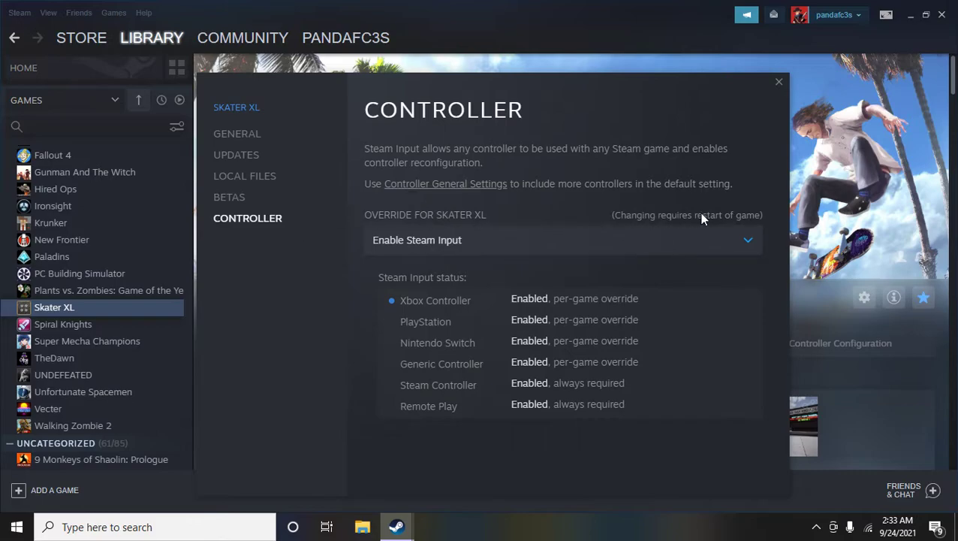
pyautogui.moveTo(617, 223)
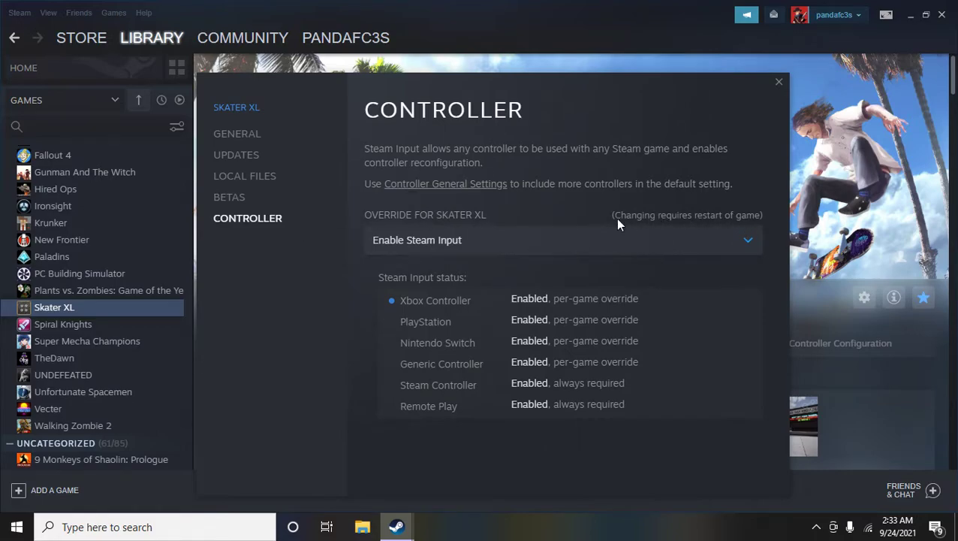
pyautogui.moveTo(248, 198)
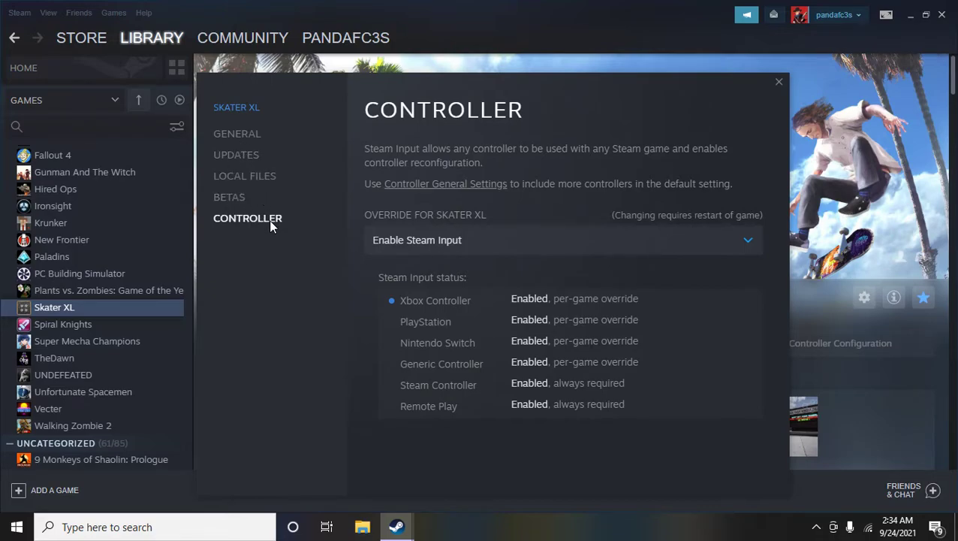
pyautogui.moveTo(522, 281)
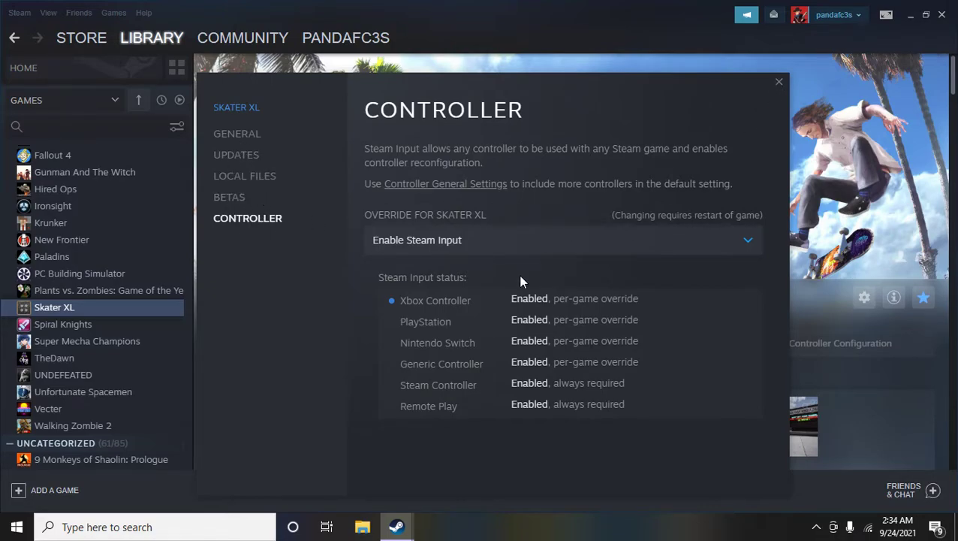
pyautogui.moveTo(555, 293)
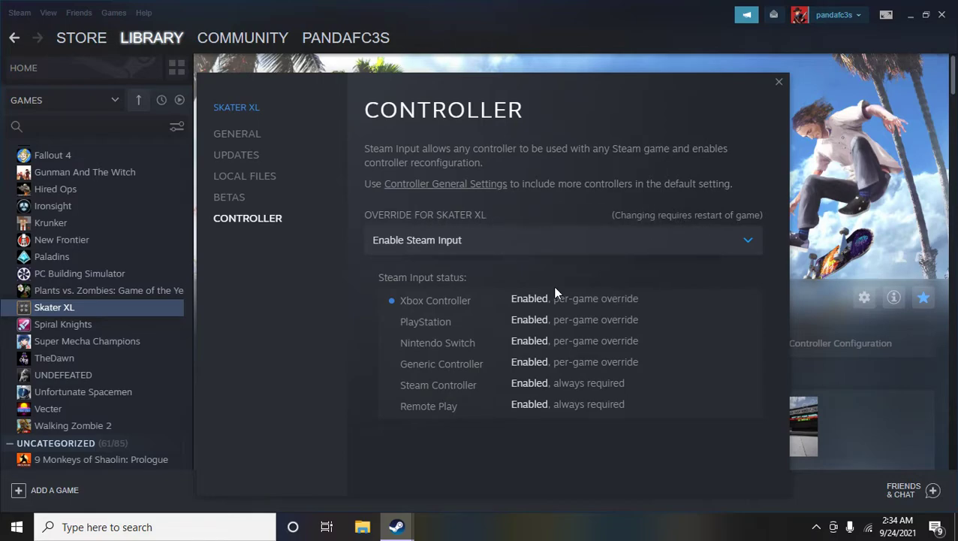
# Close Skater XL's Properties window, returning to its library page.
pyautogui.click(778, 82)
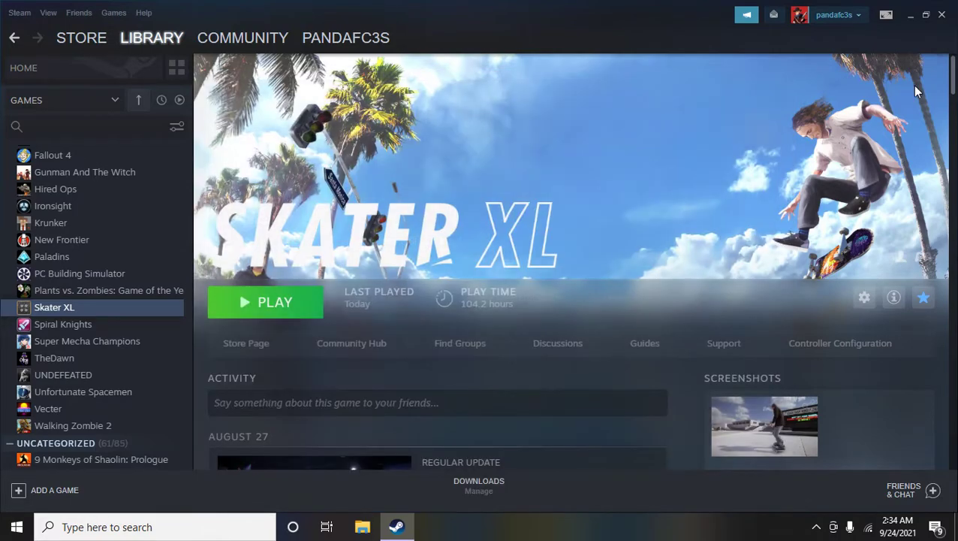
pyautogui.moveTo(886, 15)
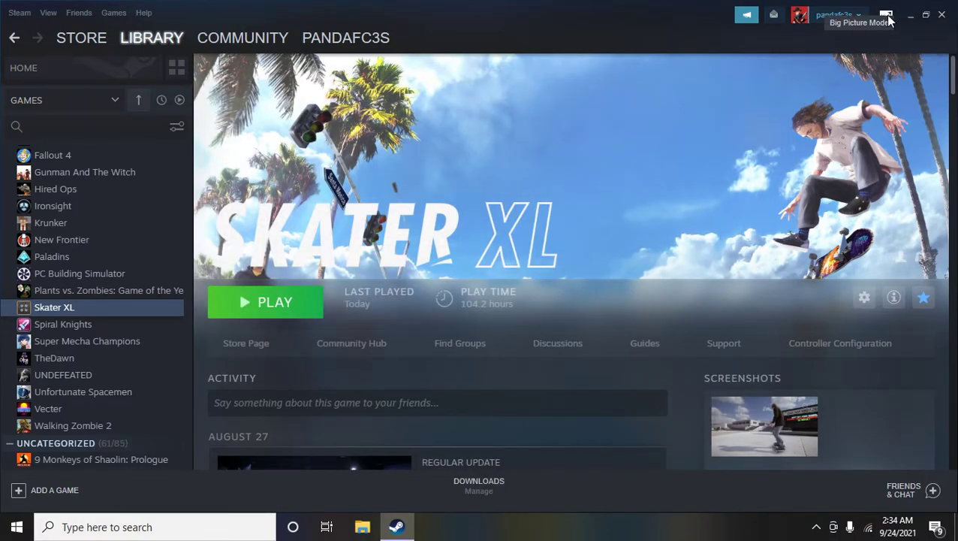
# Enter Big Picture Mode and review the Controller Settings support checkboxes, returning to Settings.
pyautogui.click(886, 14)
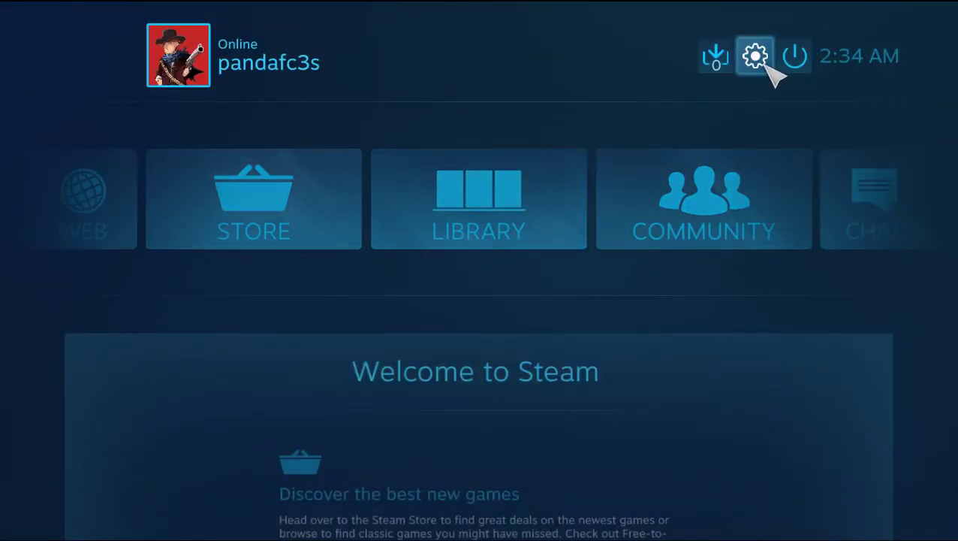
pyautogui.click(755, 55)
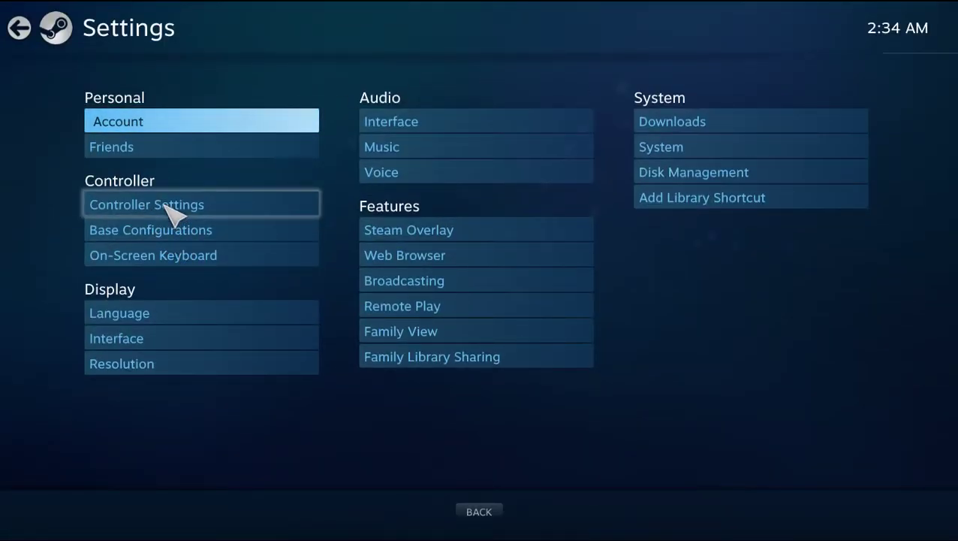
pyautogui.click(147, 204)
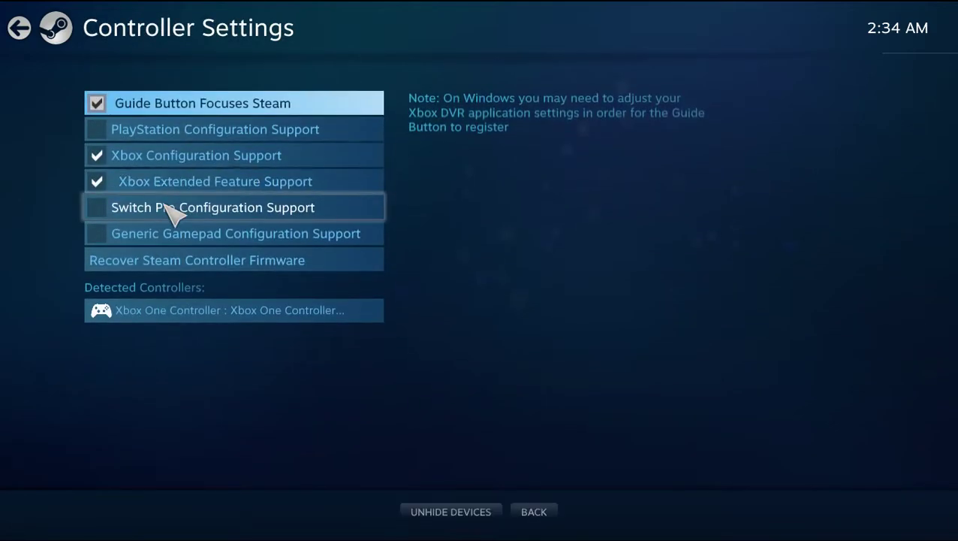
pyautogui.moveTo(153, 189)
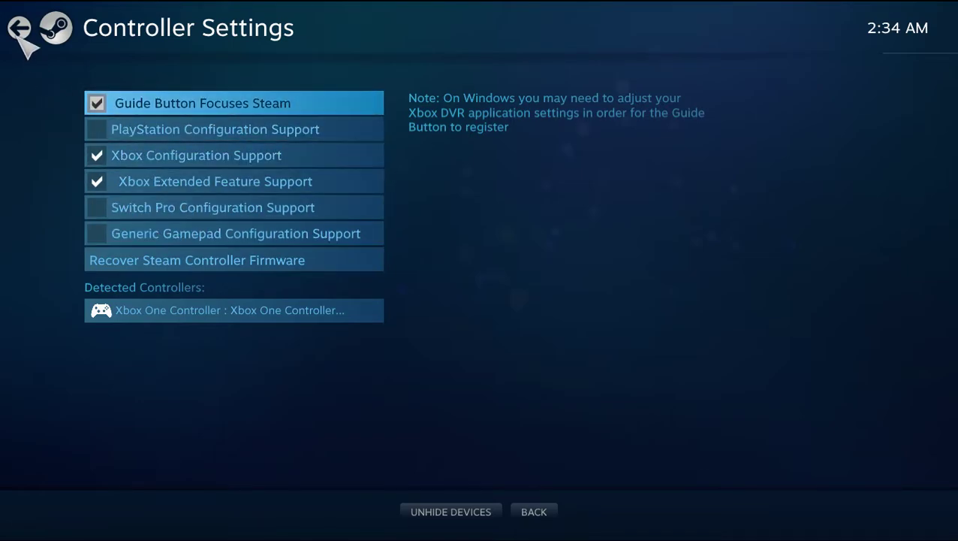
pyautogui.click(19, 27)
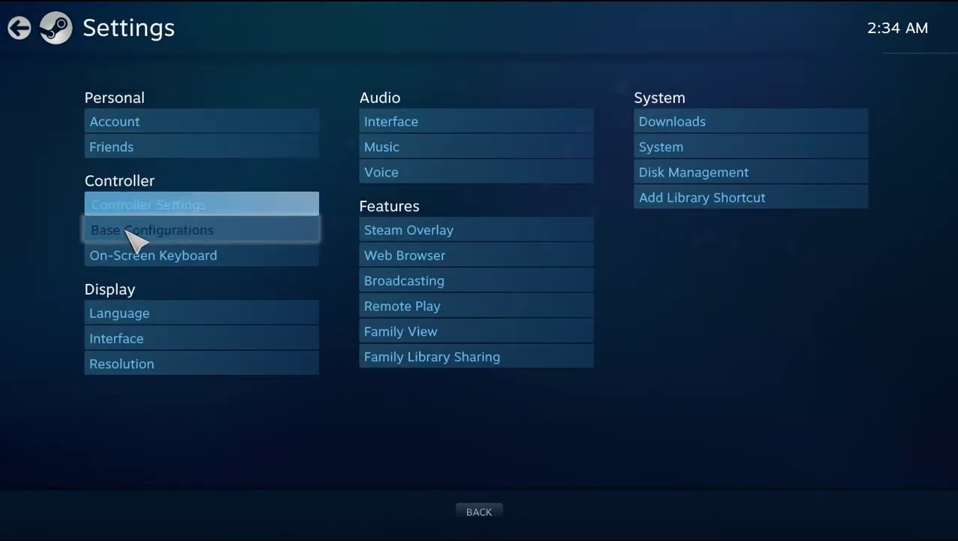
# Review the base controller configurations, including the Steam button chord configuration.
pyautogui.click(150, 230)
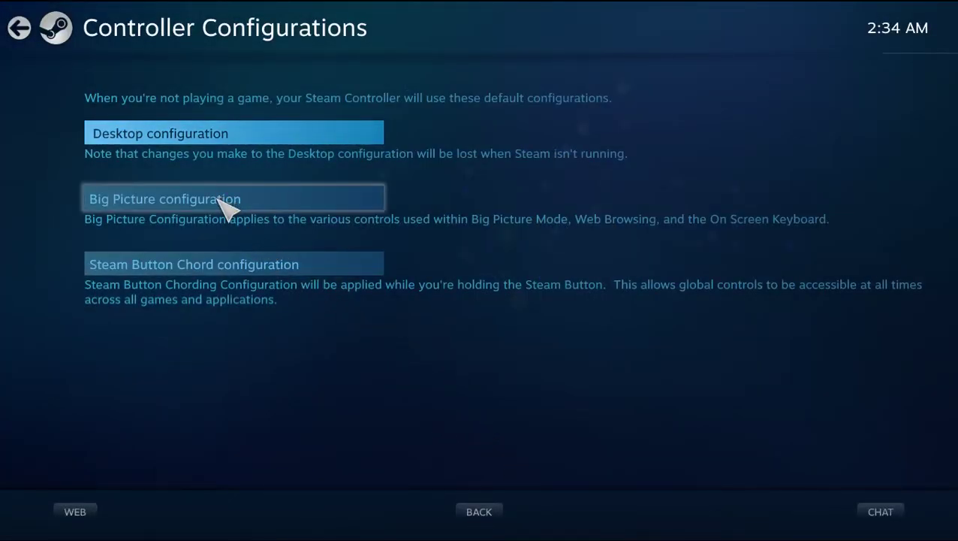
pyautogui.click(232, 198)
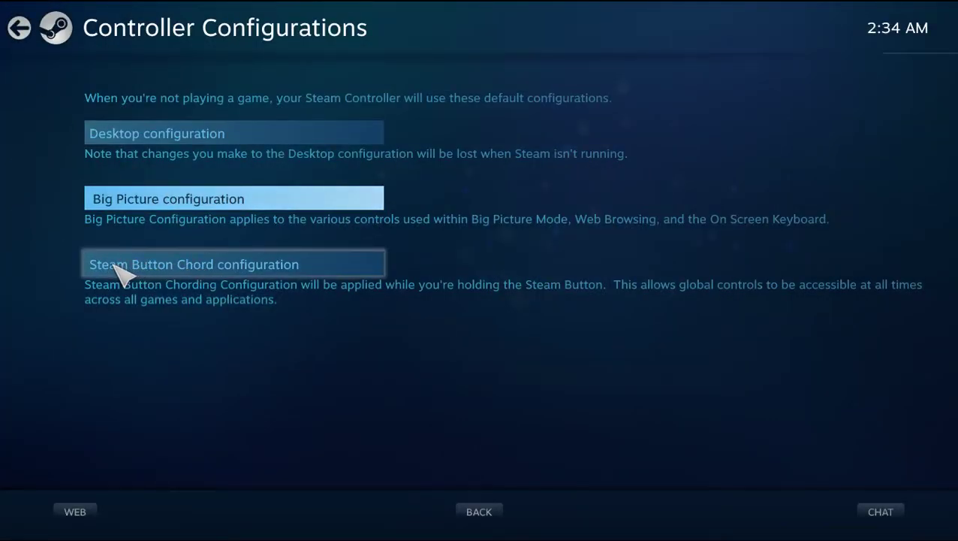
pyautogui.click(193, 264)
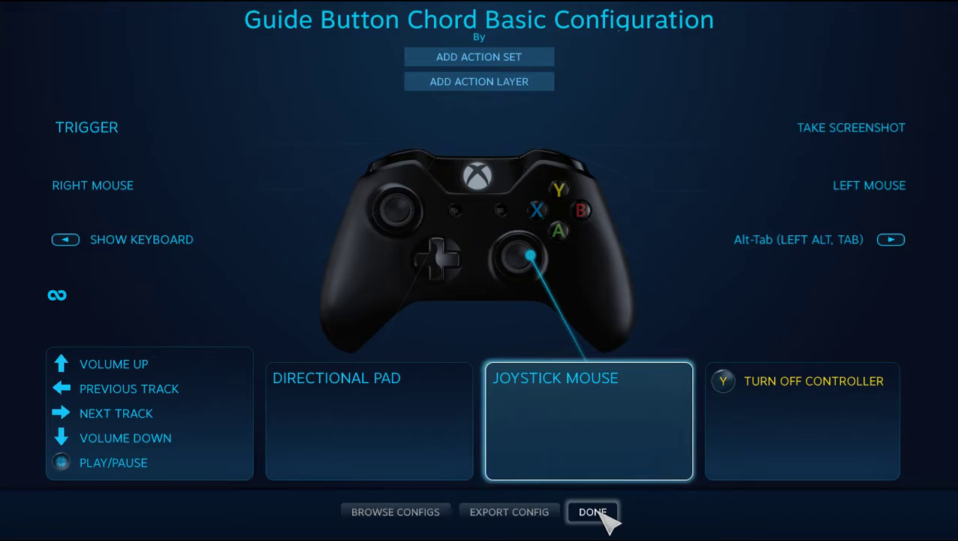
pyautogui.click(591, 511)
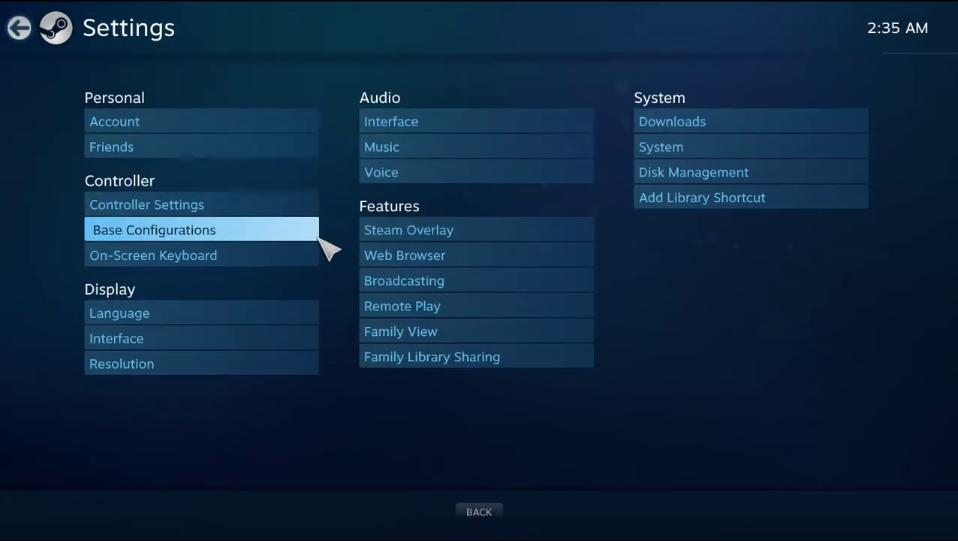
pyautogui.moveTo(201, 313)
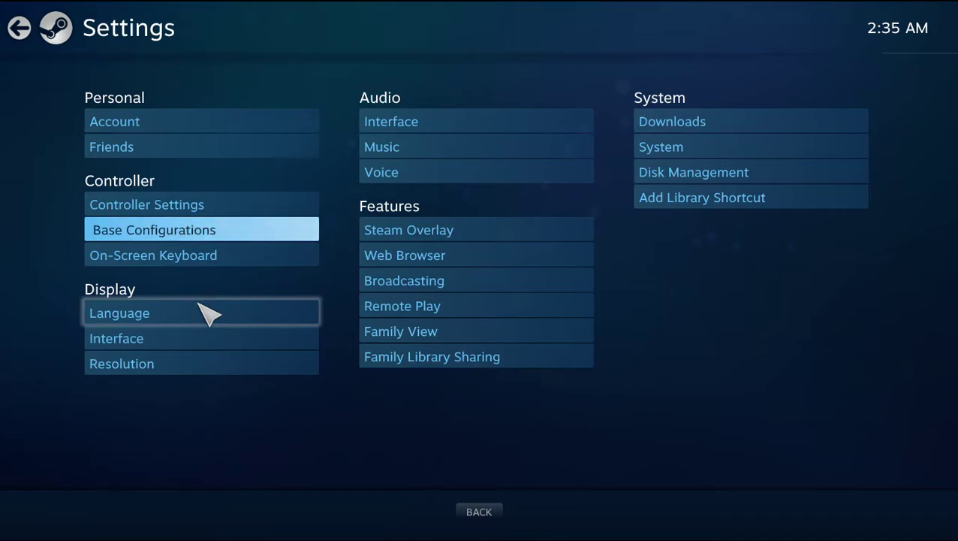
pyautogui.moveTo(153, 352)
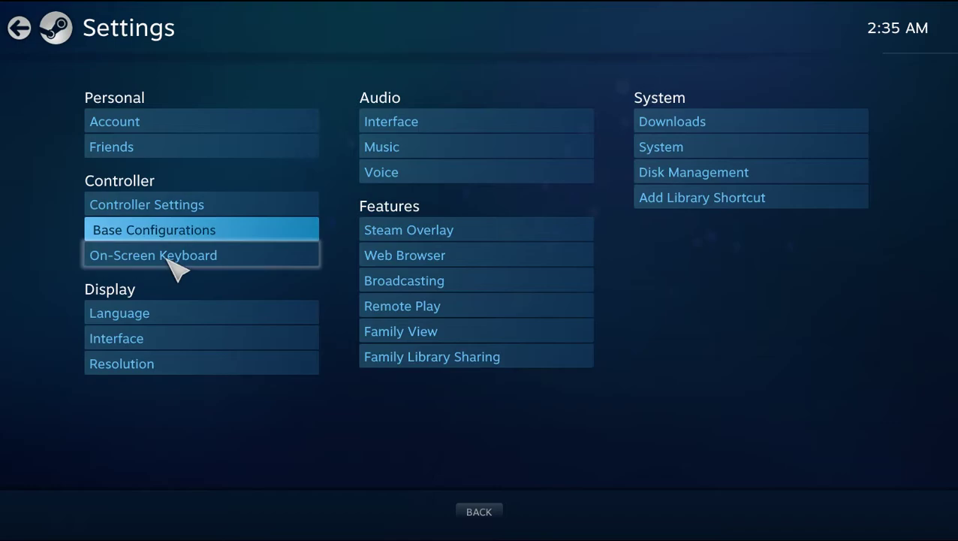
# Check the On-Screen Keyboard settings, then bring up the Big Picture power options.
pyautogui.click(153, 255)
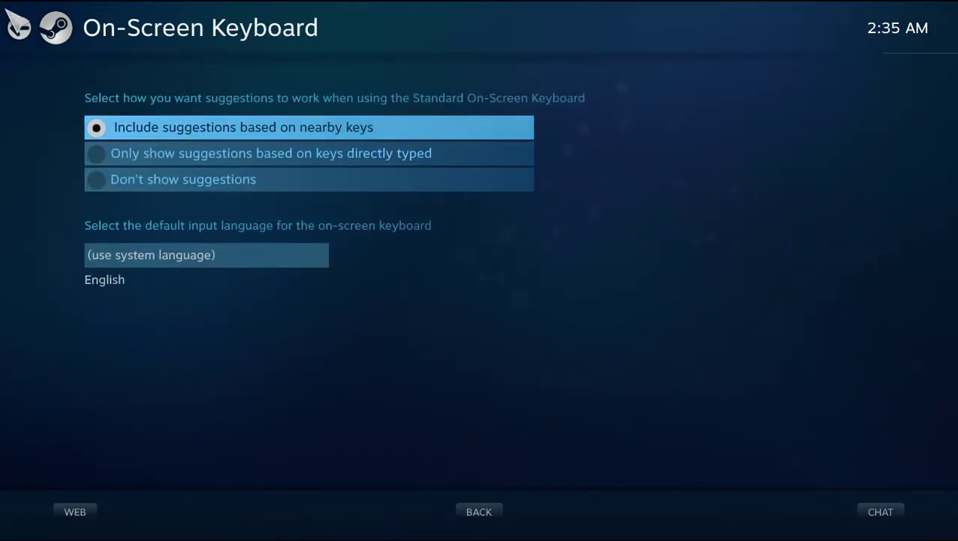
pyautogui.click(478, 510)
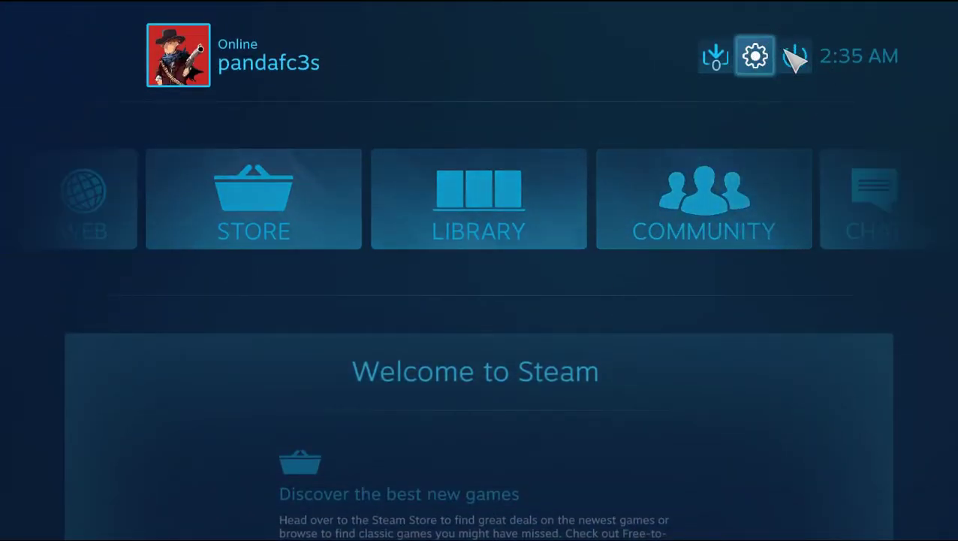
pyautogui.click(793, 55)
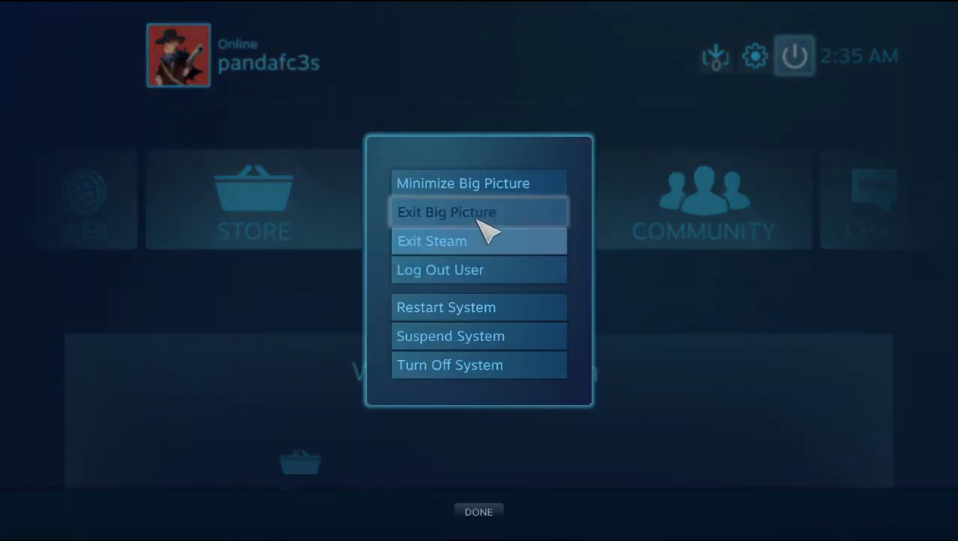
# Exit Steam from the power menu and relaunch it from the desktop shortcut.
pyautogui.click(447, 212)
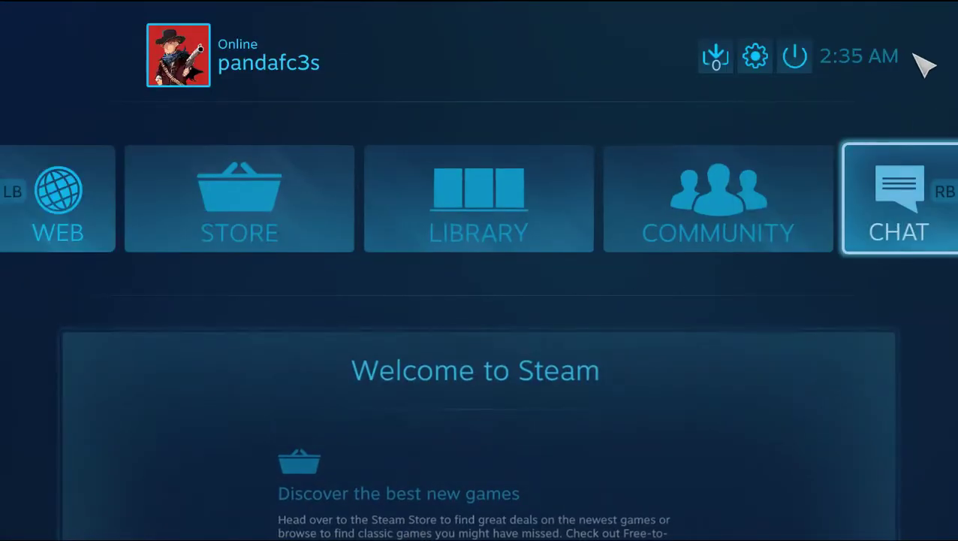
pyautogui.click(793, 56)
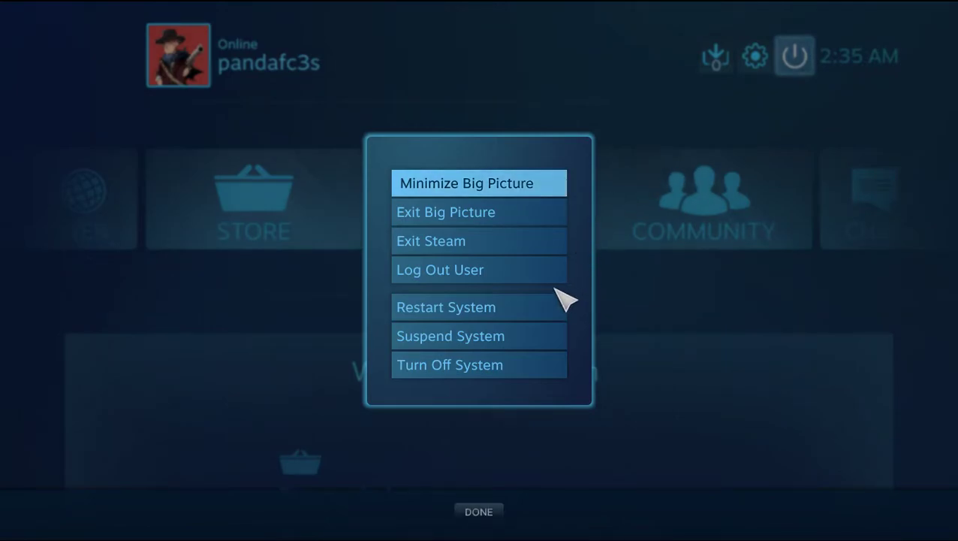
pyautogui.moveTo(434, 240)
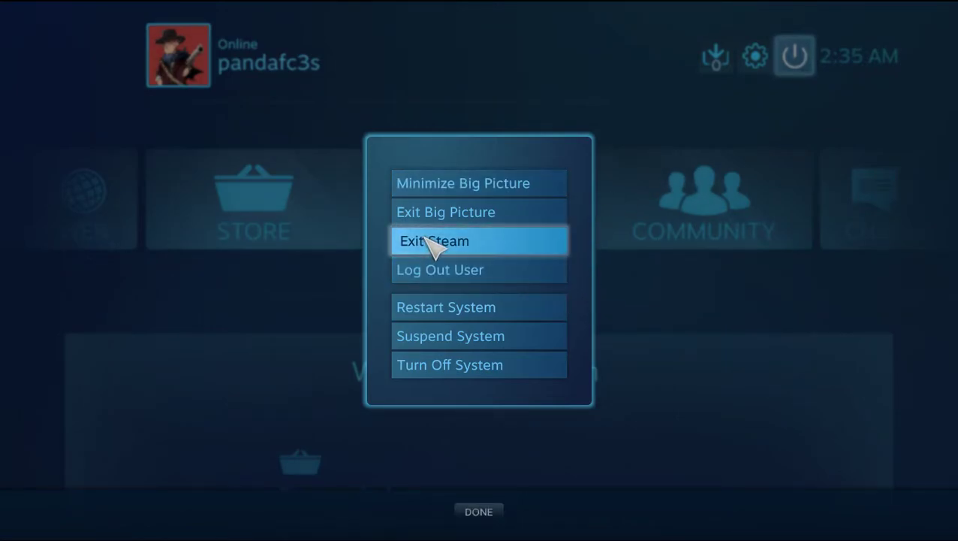
pyautogui.click(434, 241)
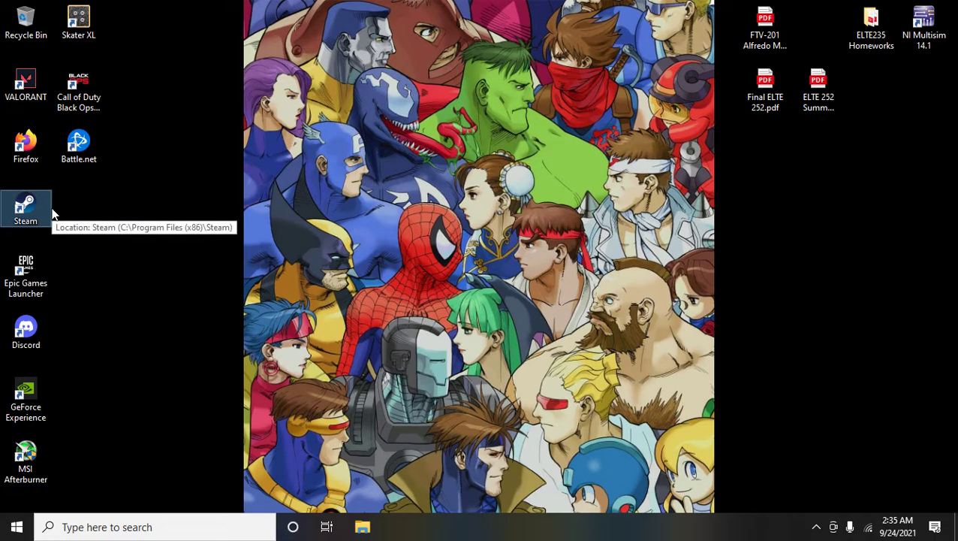
pyautogui.moveTo(12, 217)
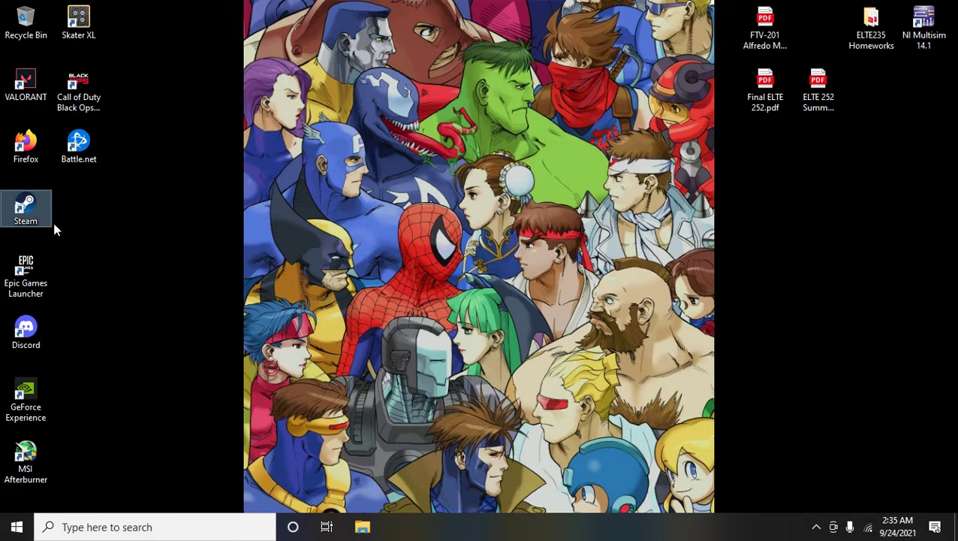
pyautogui.doubleClick(25, 209)
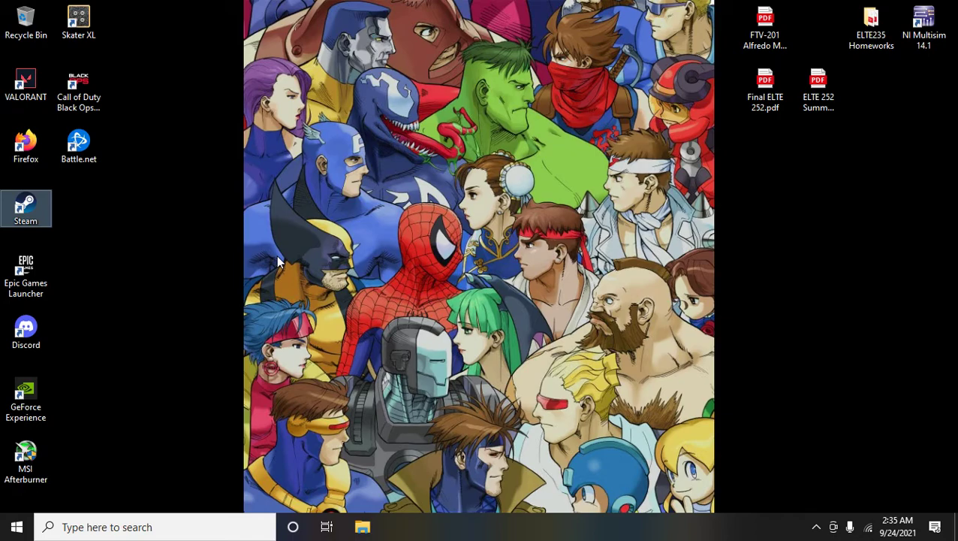
pyautogui.doubleClick(25, 208)
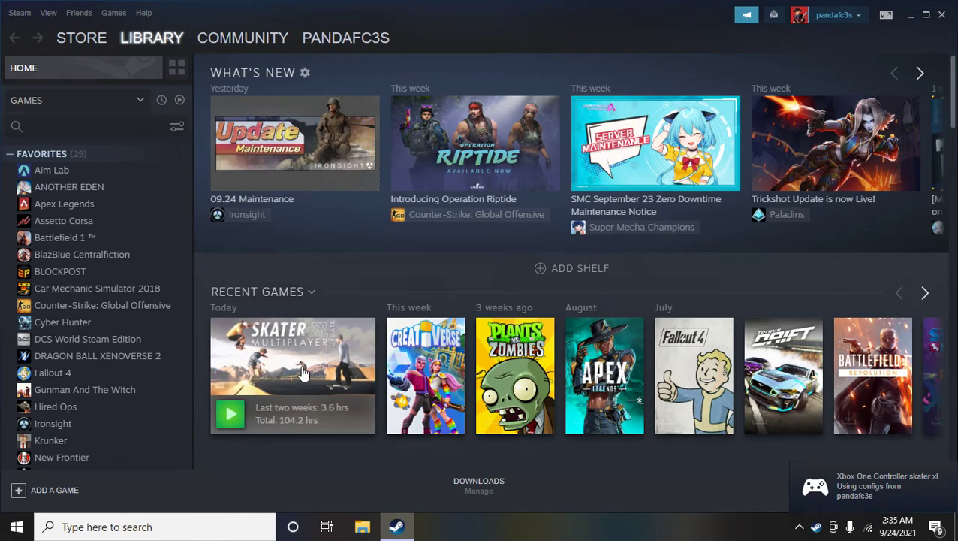
# Select Skater XL in the library and scroll to its Controller Configuration.
pyautogui.click(293, 358)
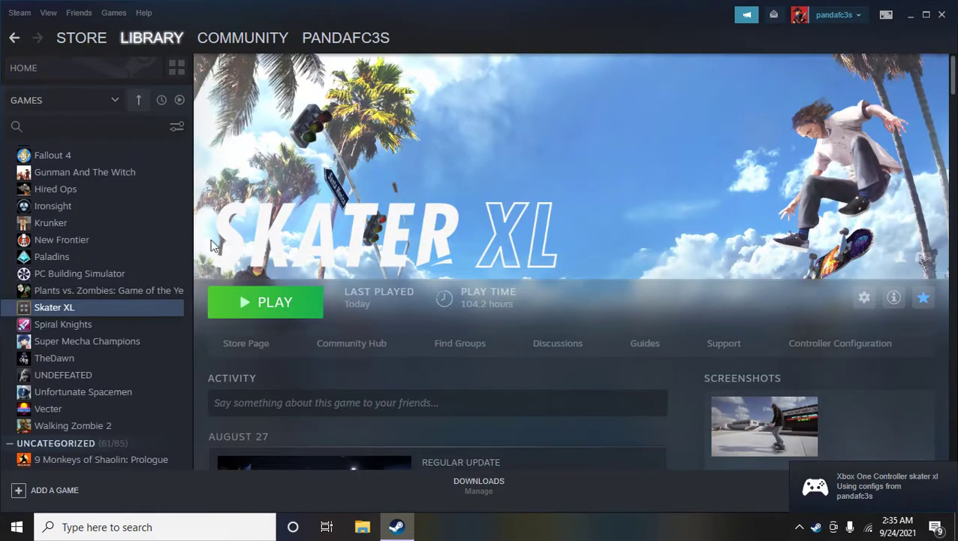
pyautogui.scroll(-3)
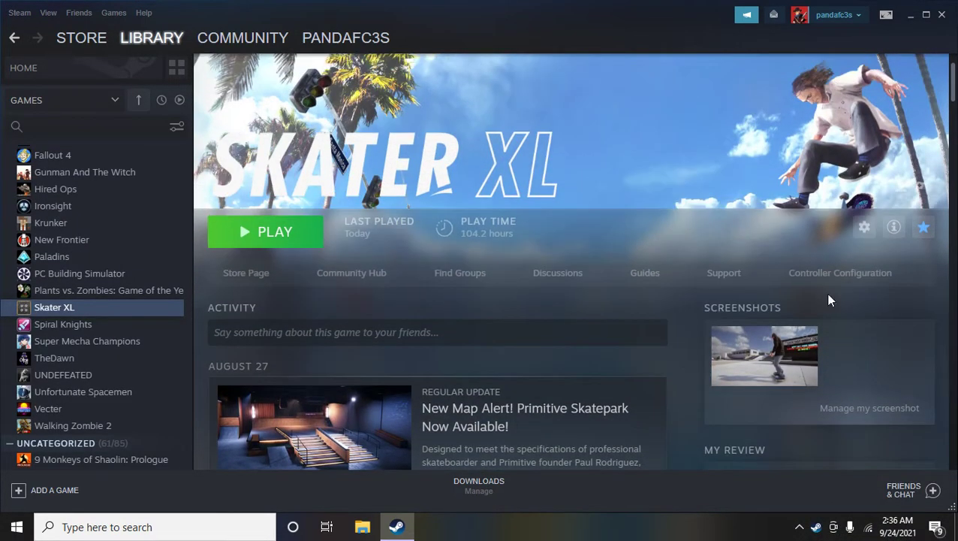
pyautogui.moveTo(823, 258)
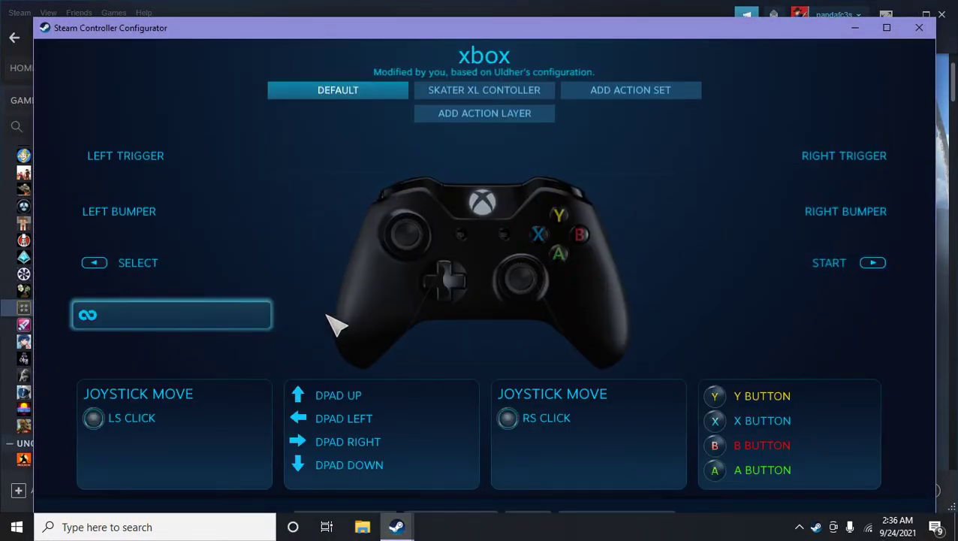
# Inspect the Xbox controller bindings and open the right joystick's Joystick Move settings.
pyautogui.click(126, 155)
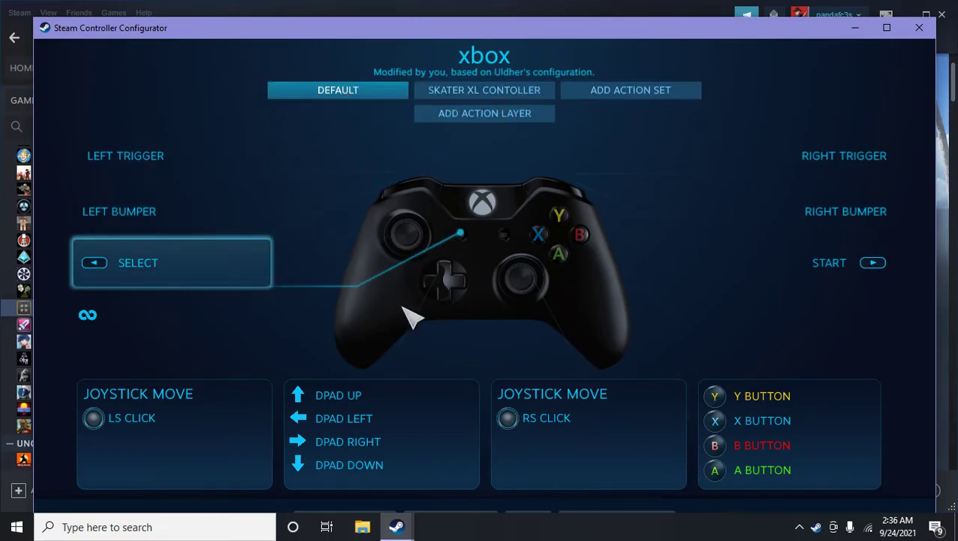
pyautogui.click(174, 432)
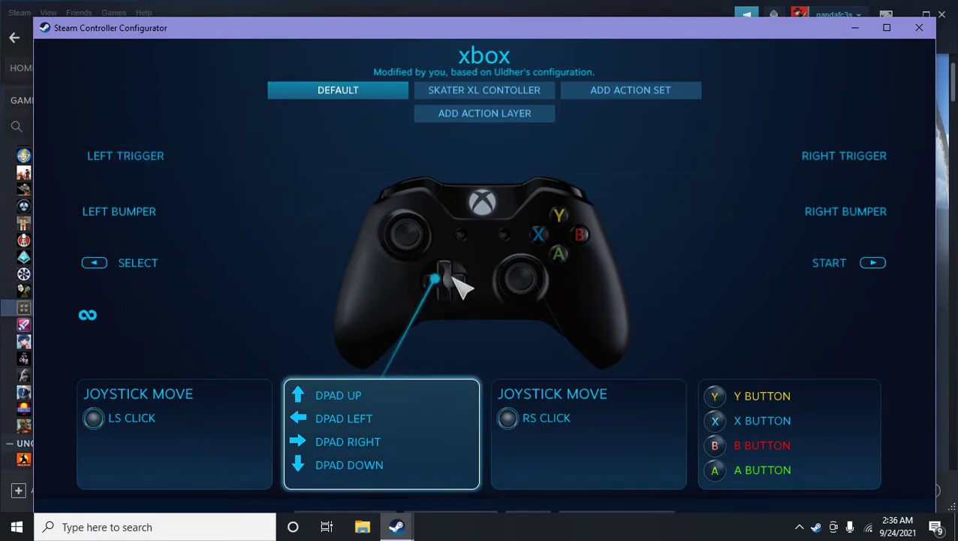
pyautogui.moveTo(398, 372)
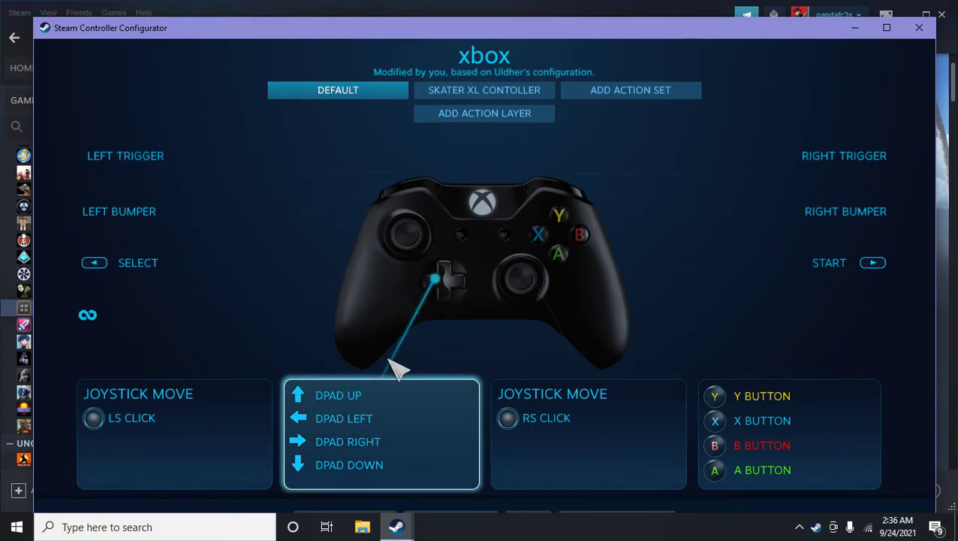
pyautogui.moveTo(481, 304)
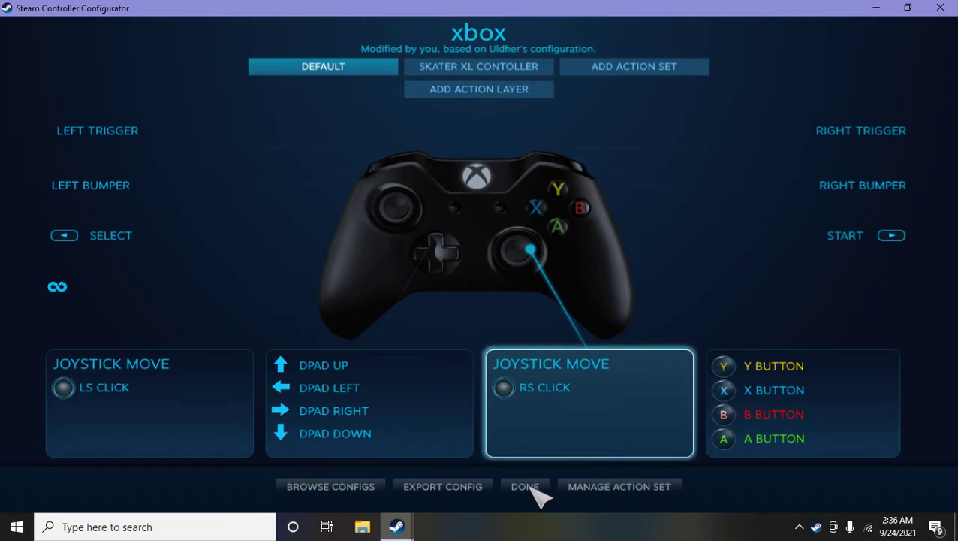
pyautogui.click(588, 403)
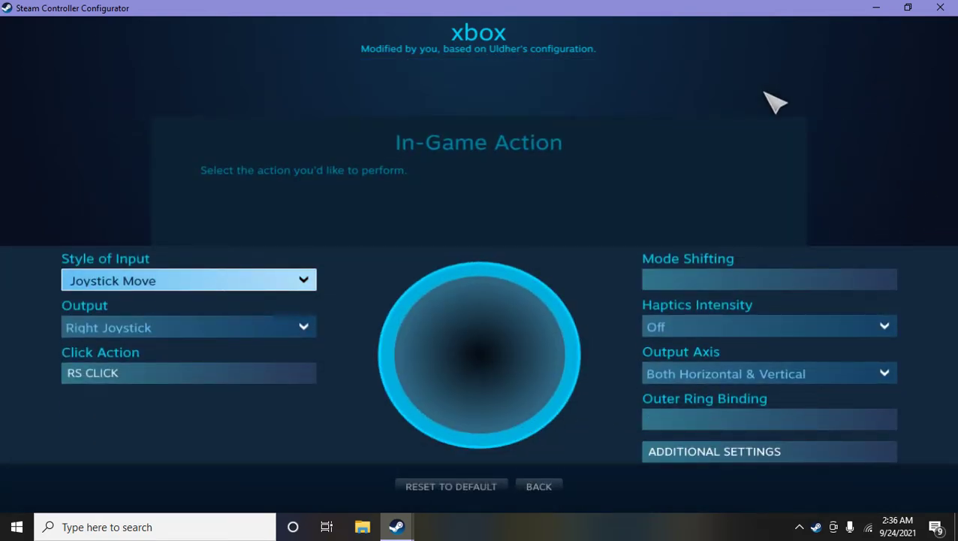
# Leave the Controller Configurator and launch Skater XL from its library page.
pyautogui.click(768, 277)
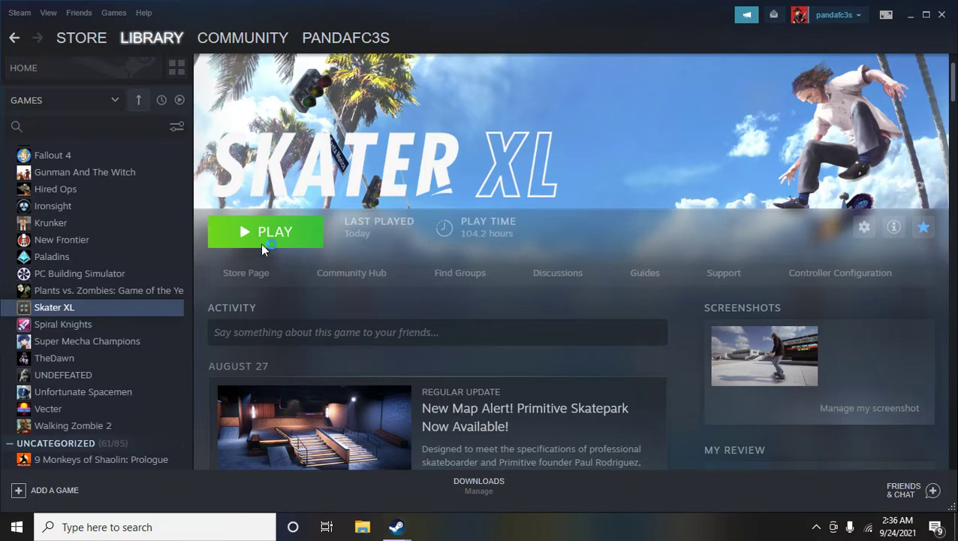
pyautogui.click(264, 231)
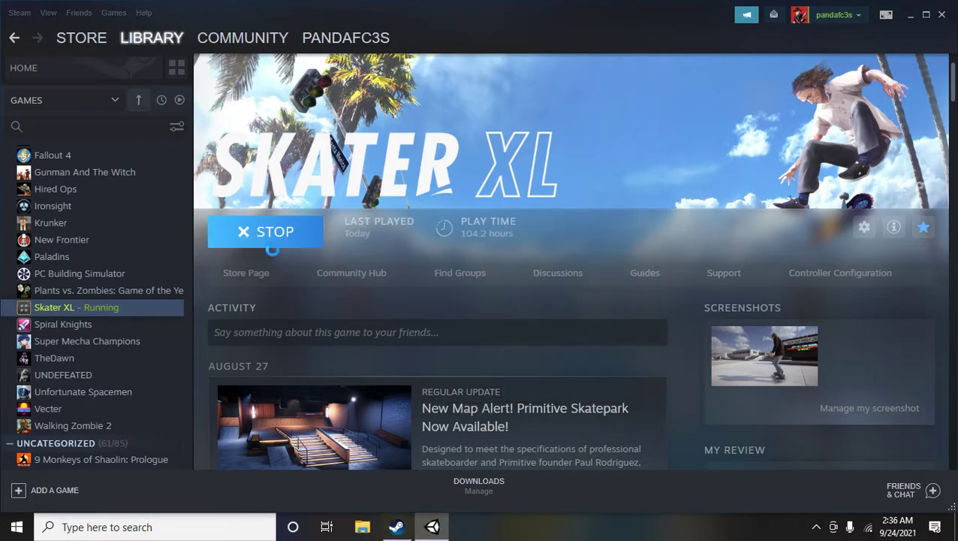